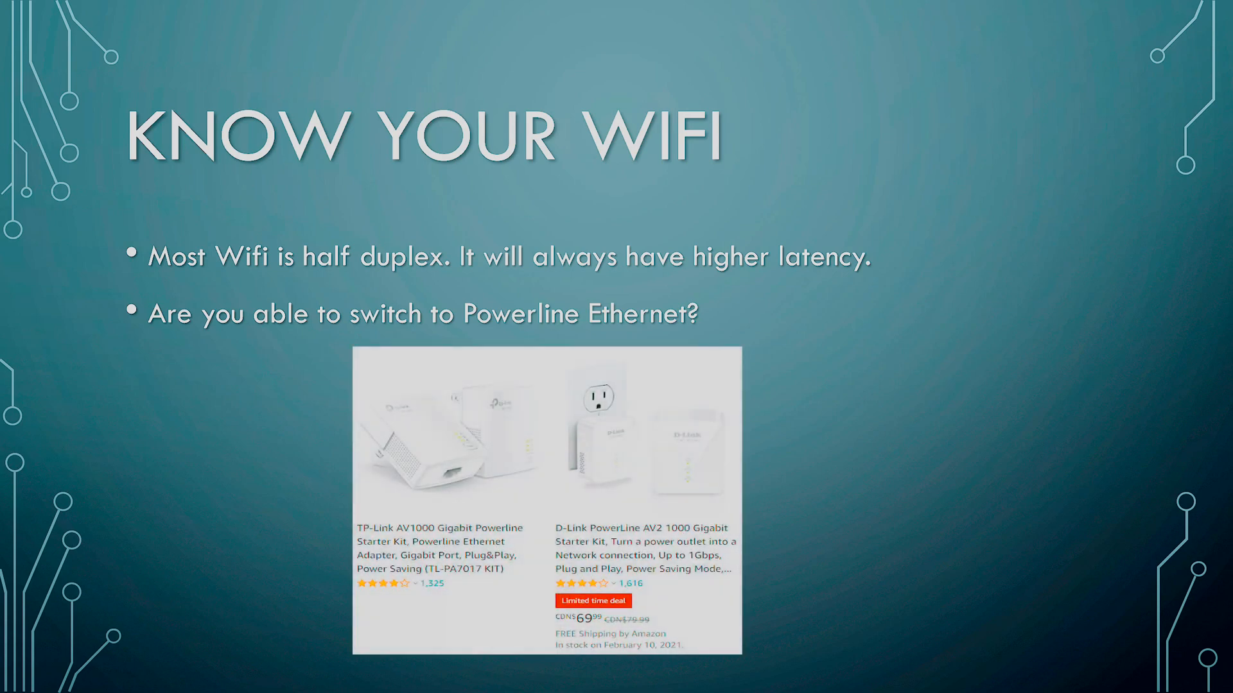
mouse_move(26, 466)
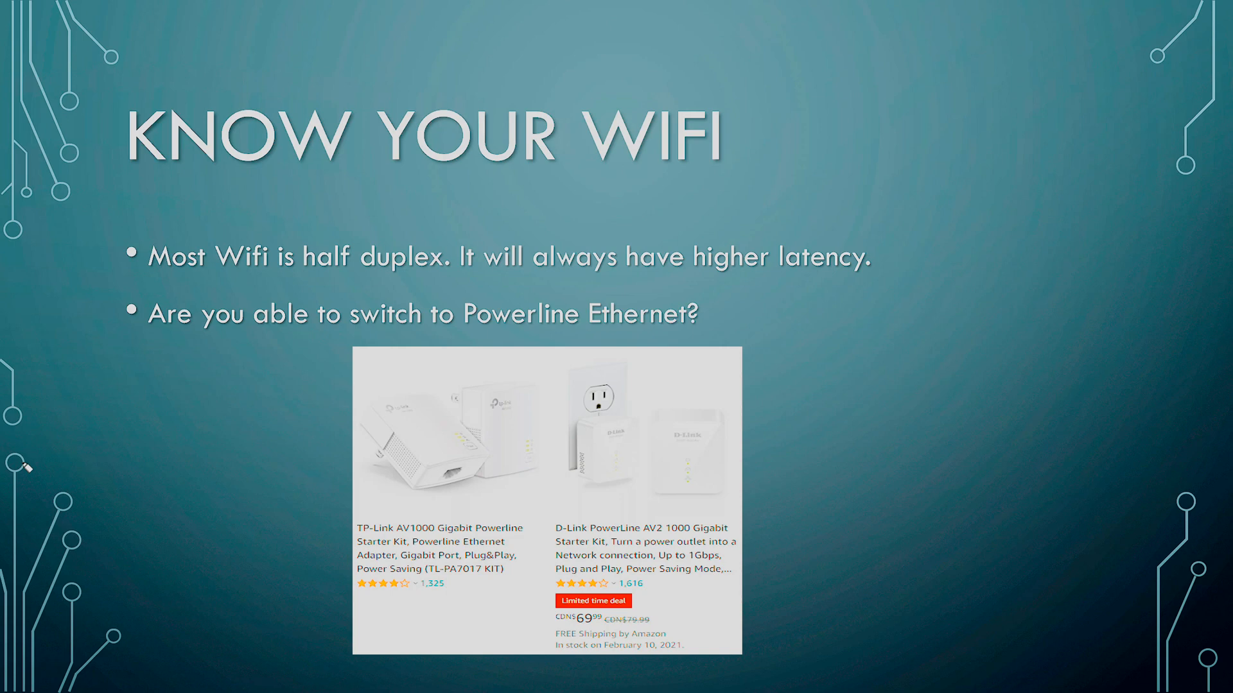
mouse_move(583, 493)
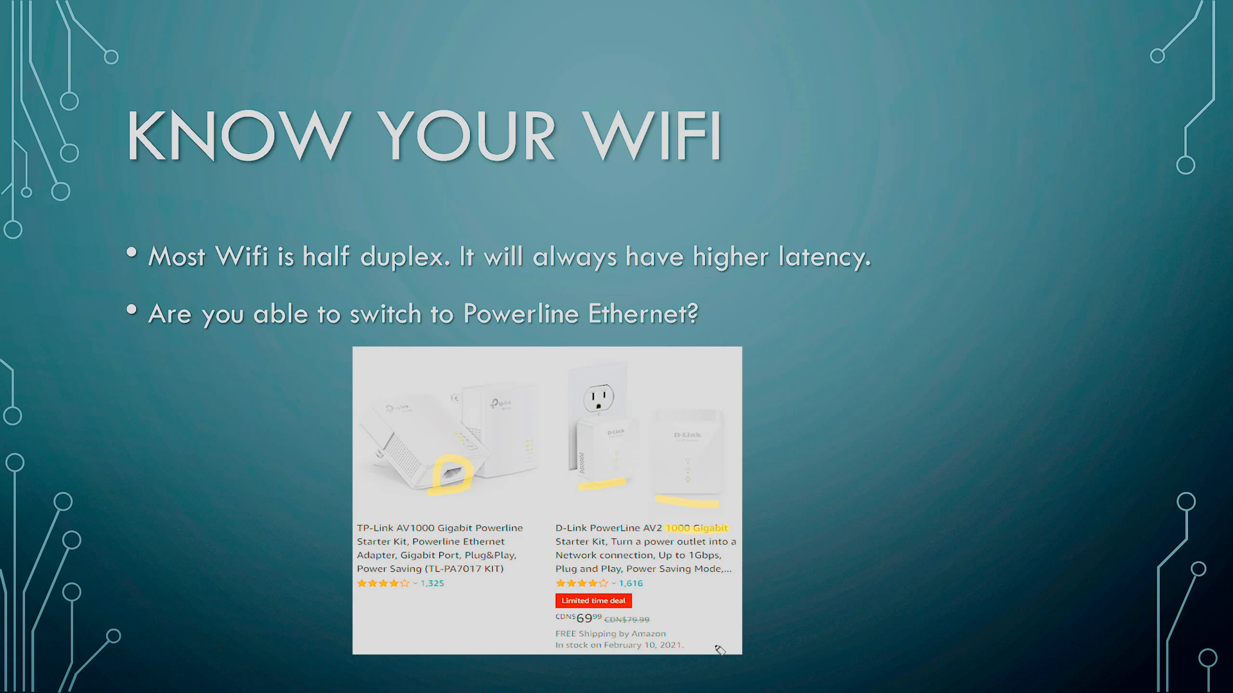
mouse_move(555, 629)
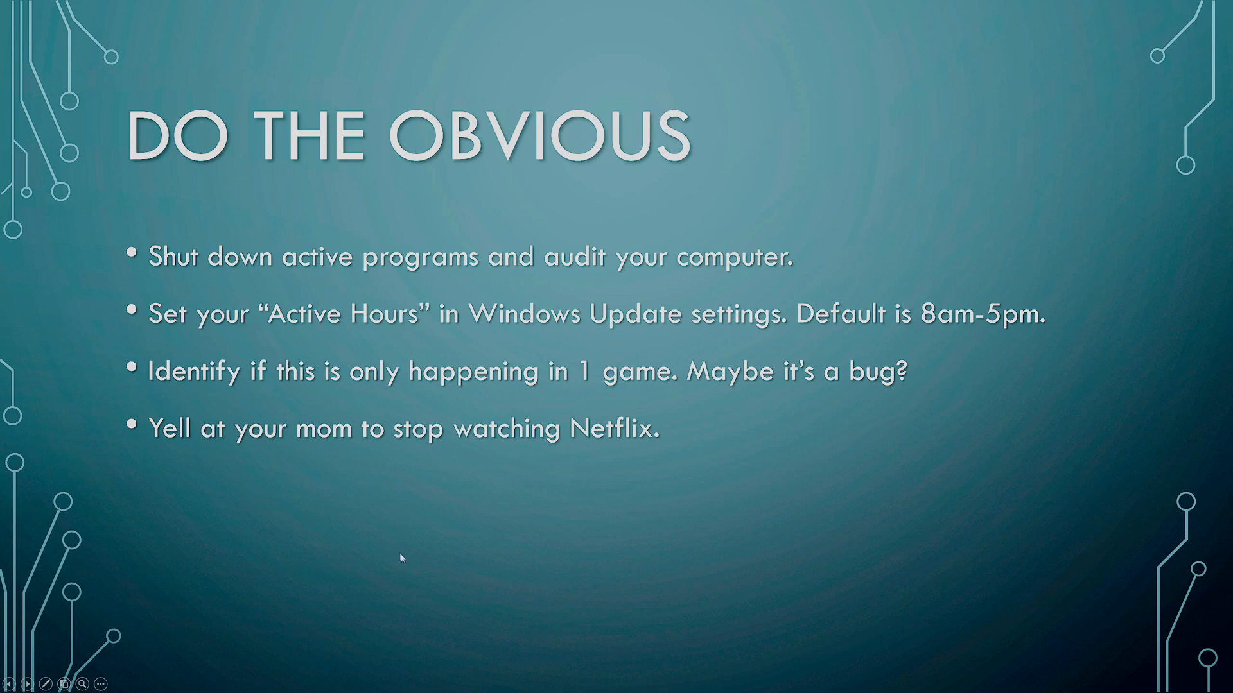
Advance from the 'Do the Obvious' slide to the 'Do the Difficult' router QoS slide
key(Right)
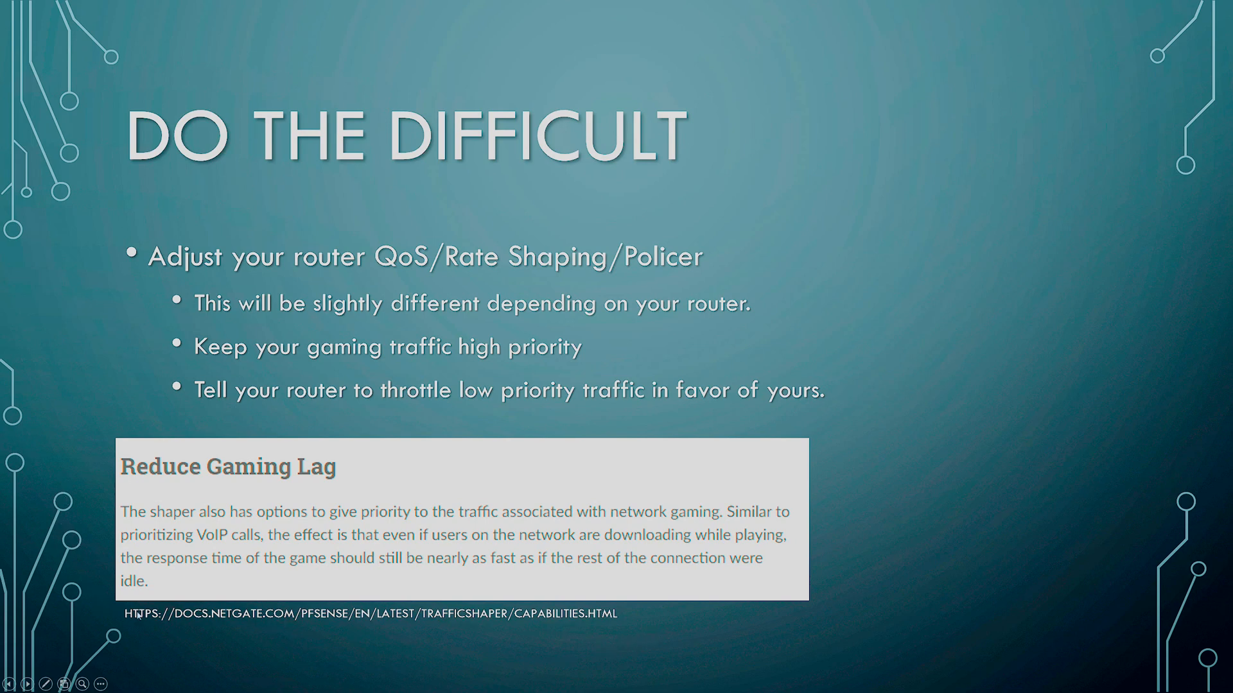
mouse_move(310, 496)
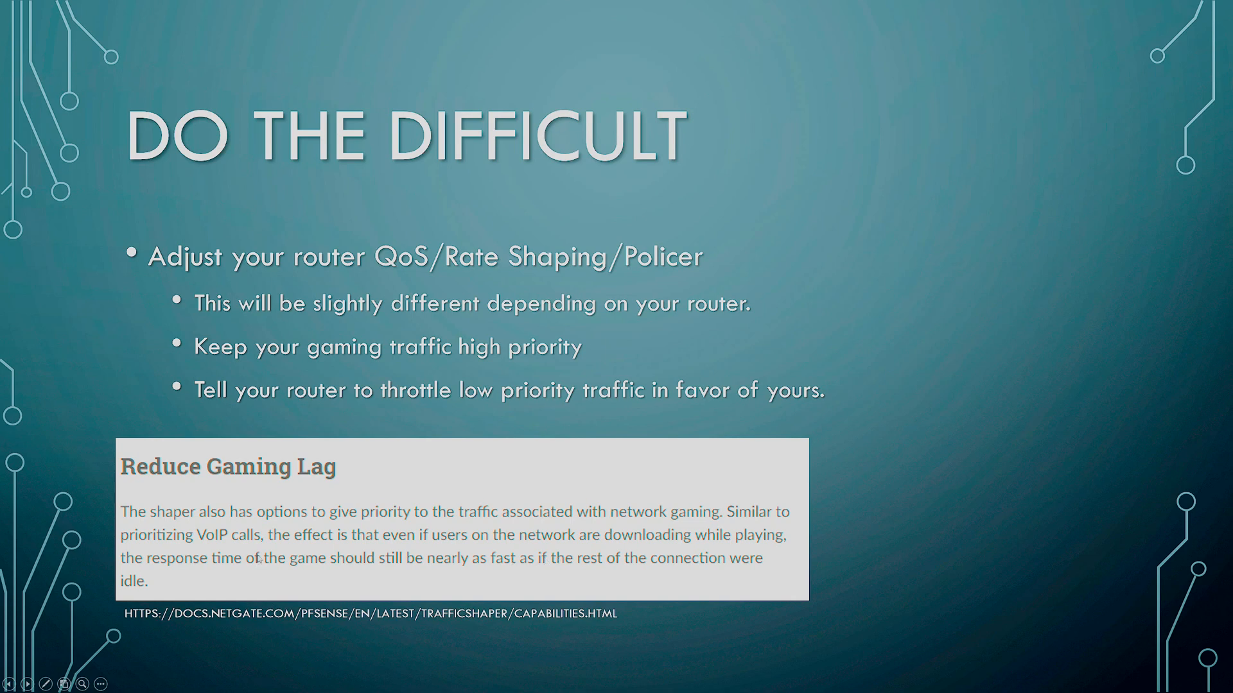
mouse_move(288, 548)
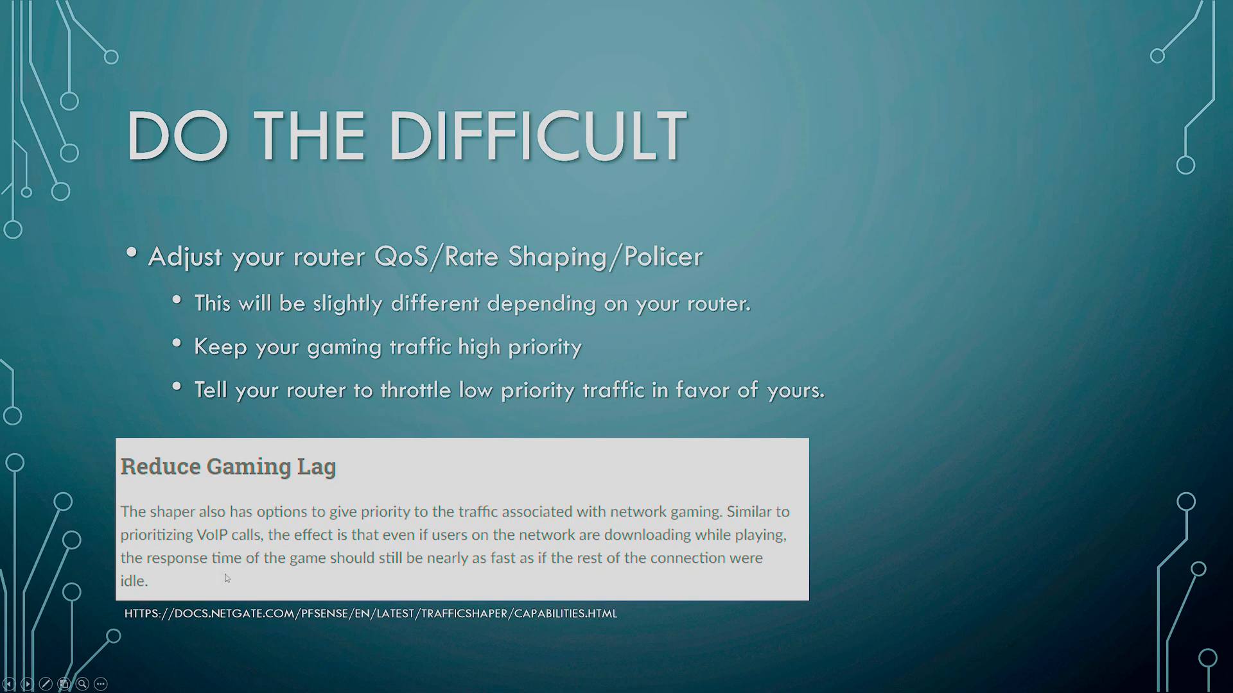
mouse_move(591, 591)
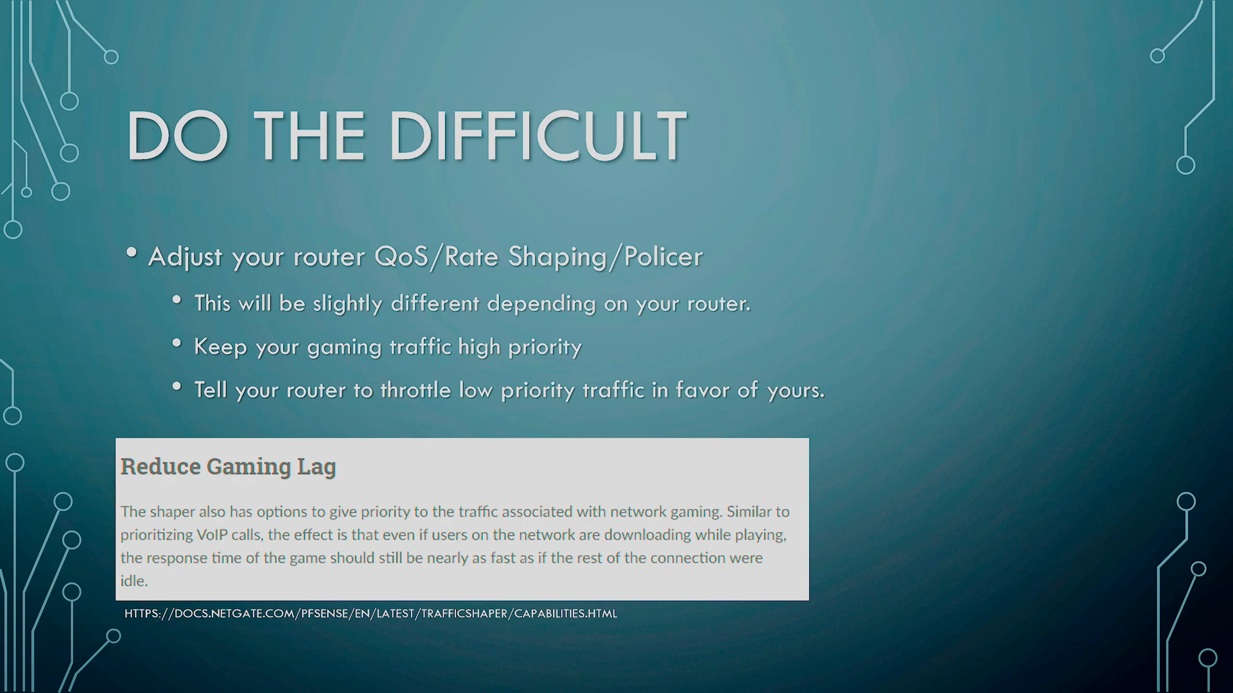
Leave the slideshow for the pfSense Traffic Shaper page listing WAN and LAN interfaces
click(500, 16)
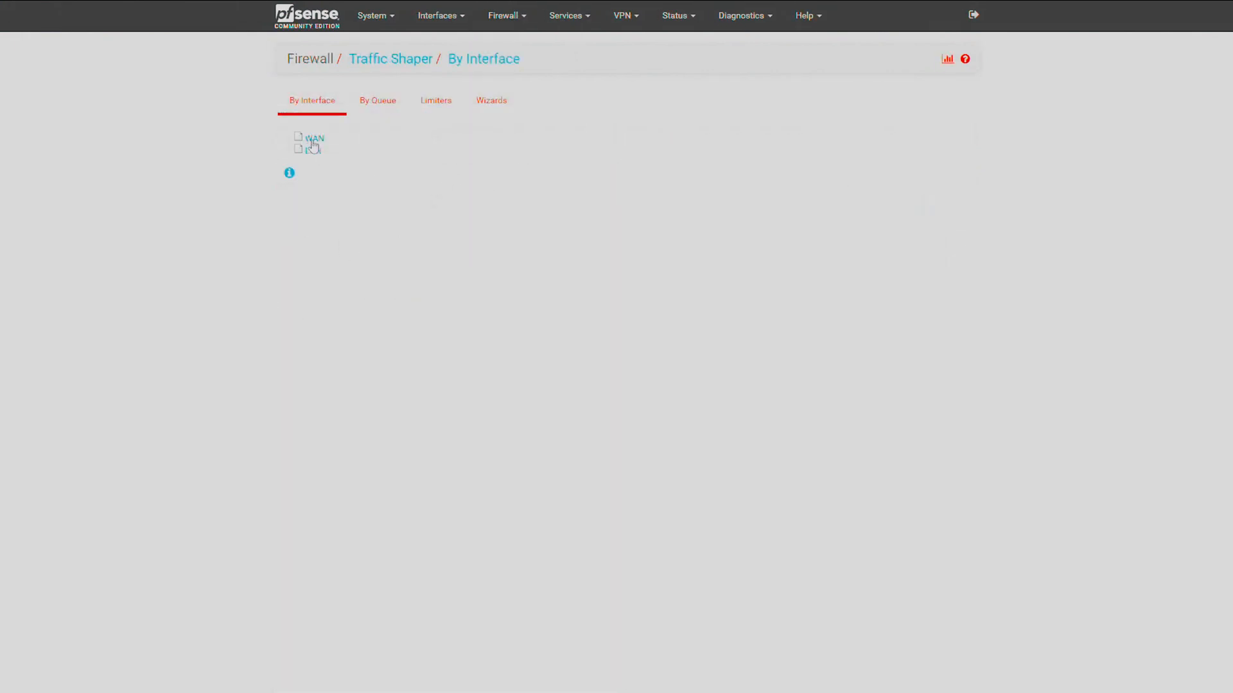
Start the multiple LAN/WAN shaper wizard with one WAN and one LAN and confirm connection speeds
click(490, 100)
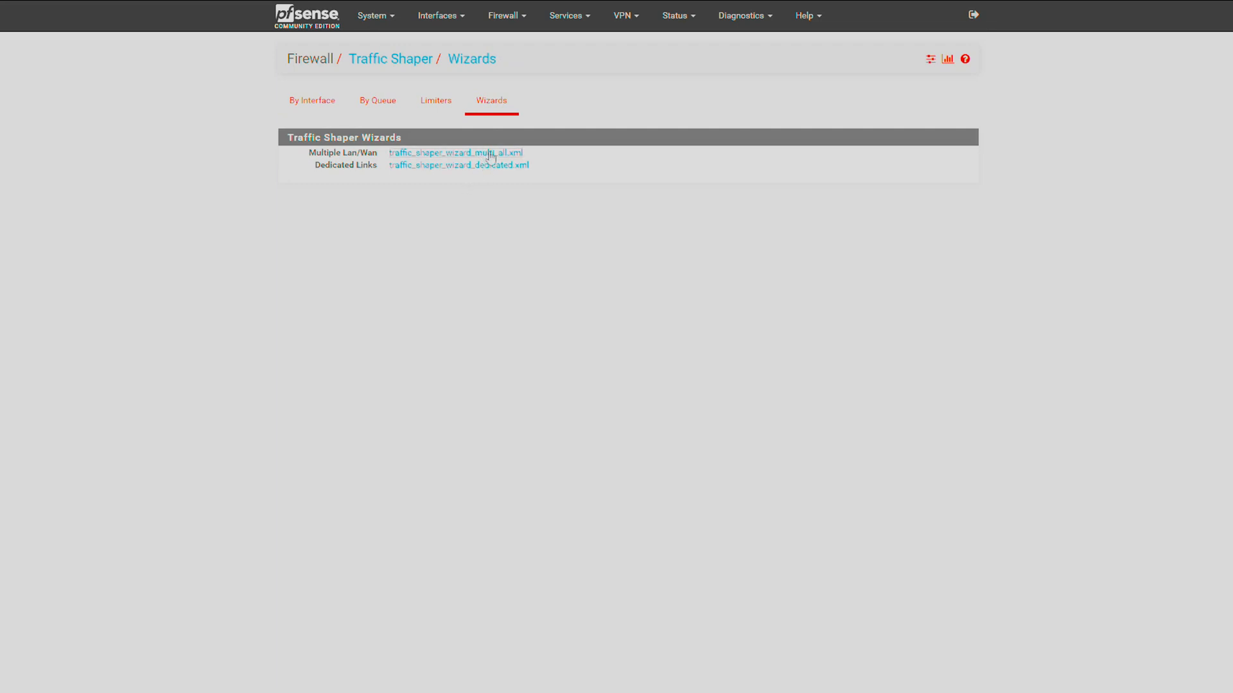
click(455, 153)
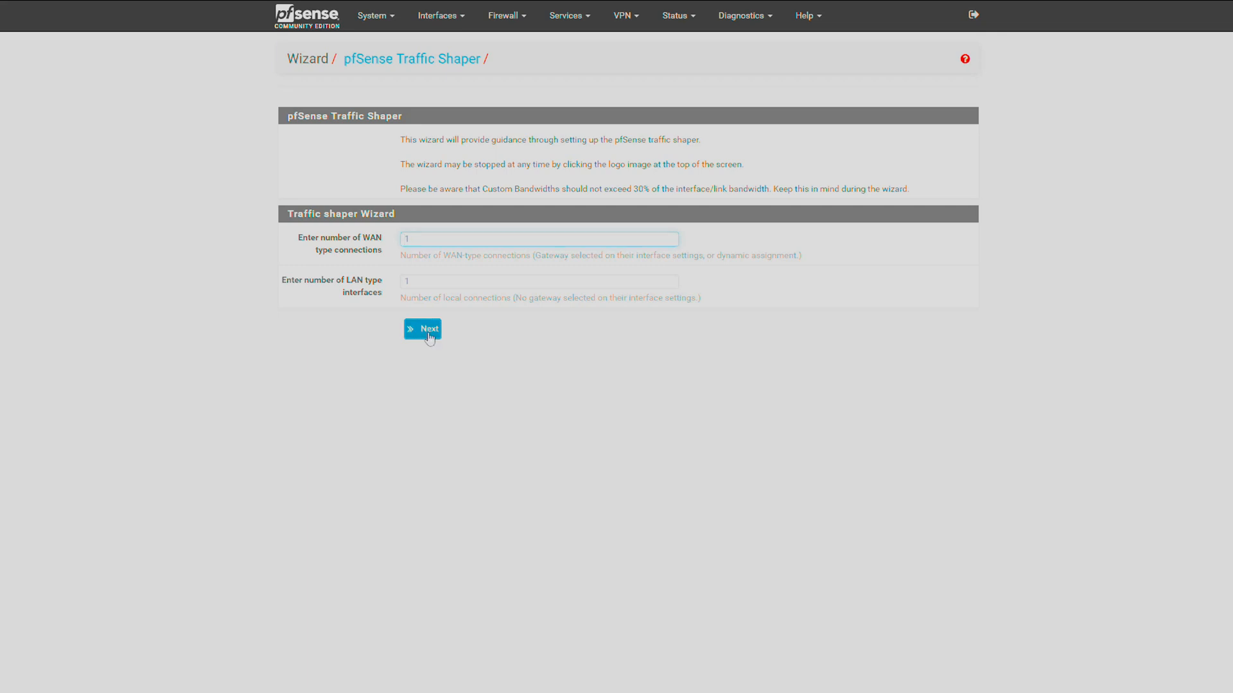
click(422, 329)
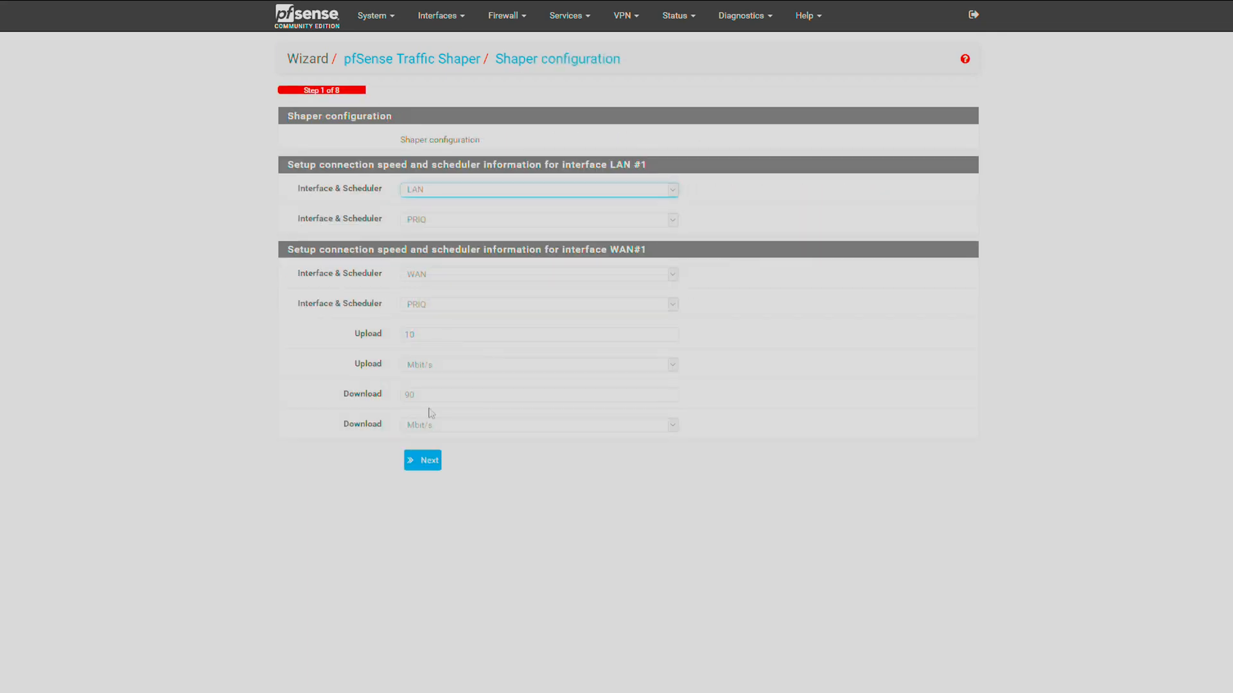
click(539, 395)
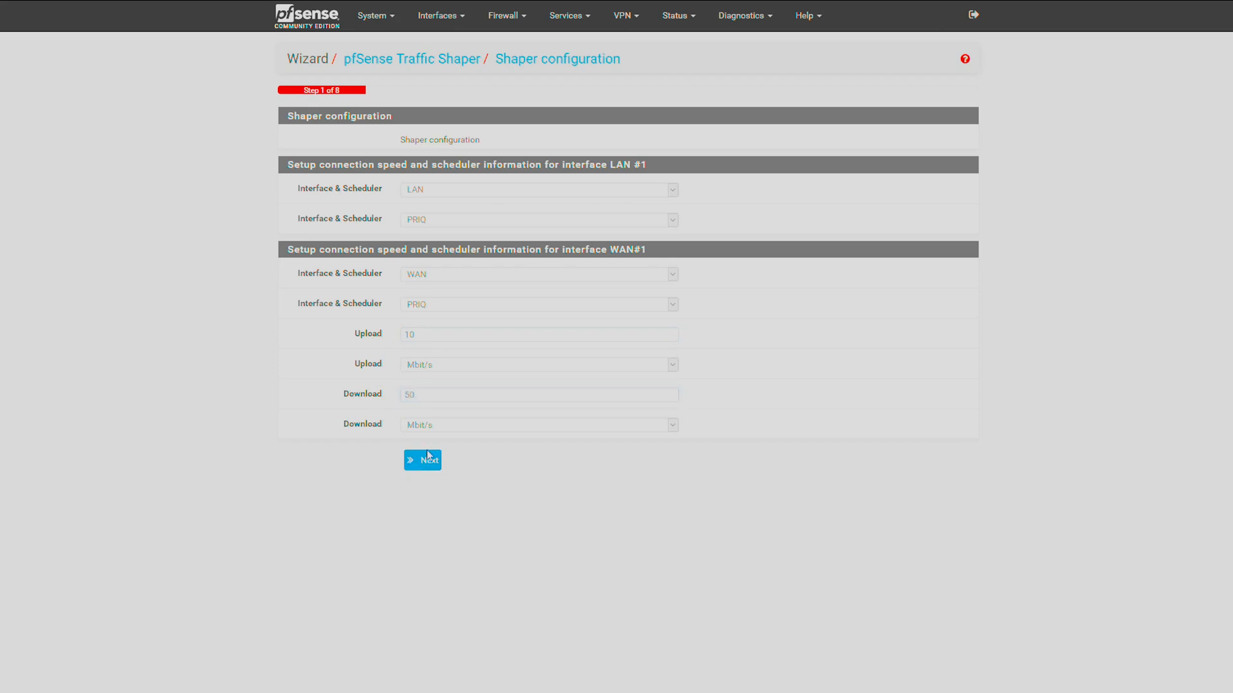
click(423, 460)
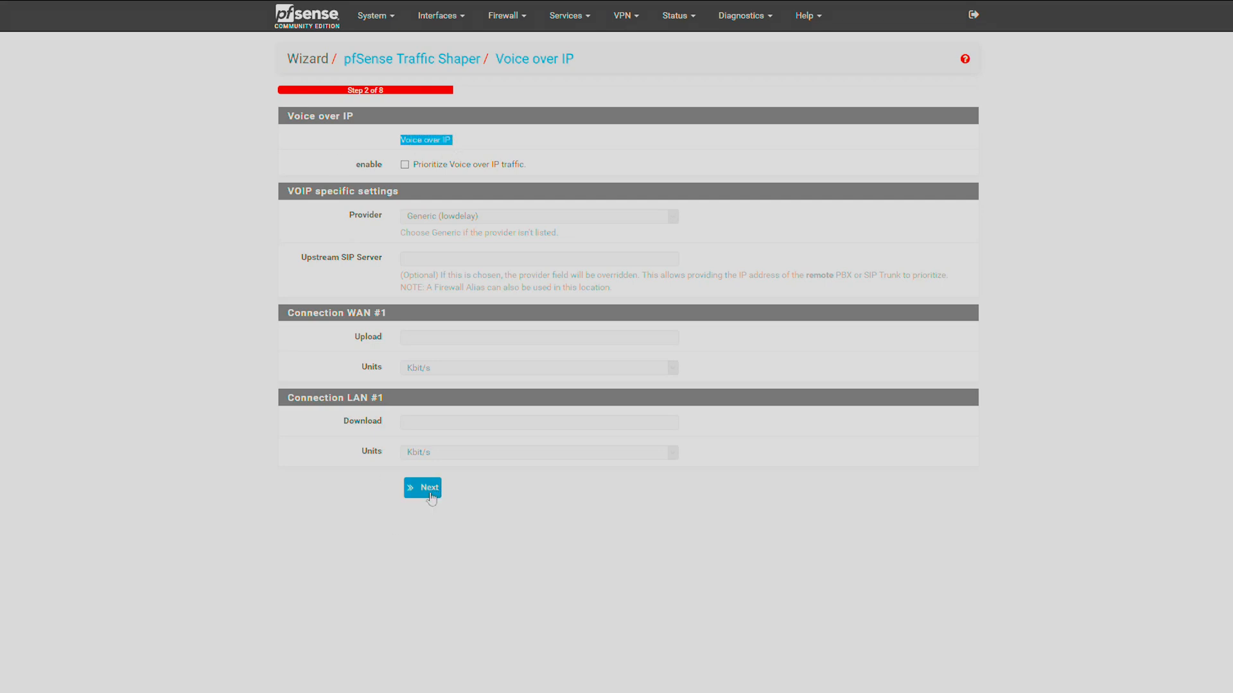
Skip VoIP and Penalty Box, then prioritize network gaming traffic including Steam
click(422, 488)
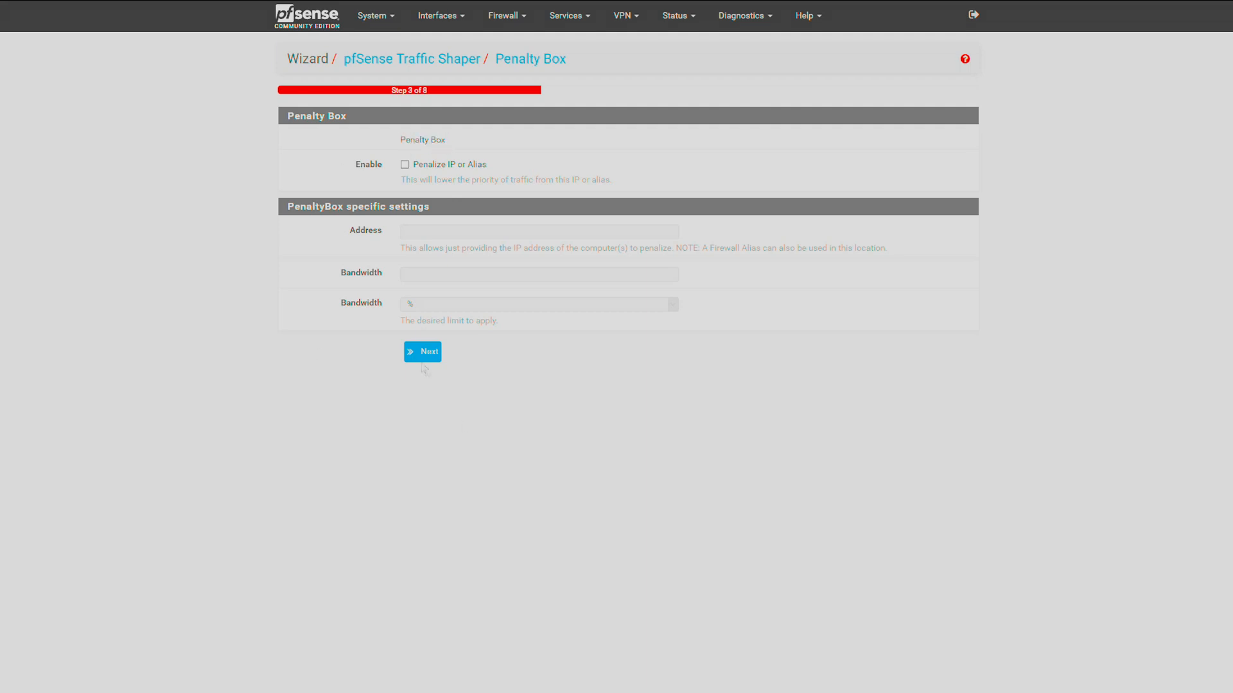
click(423, 351)
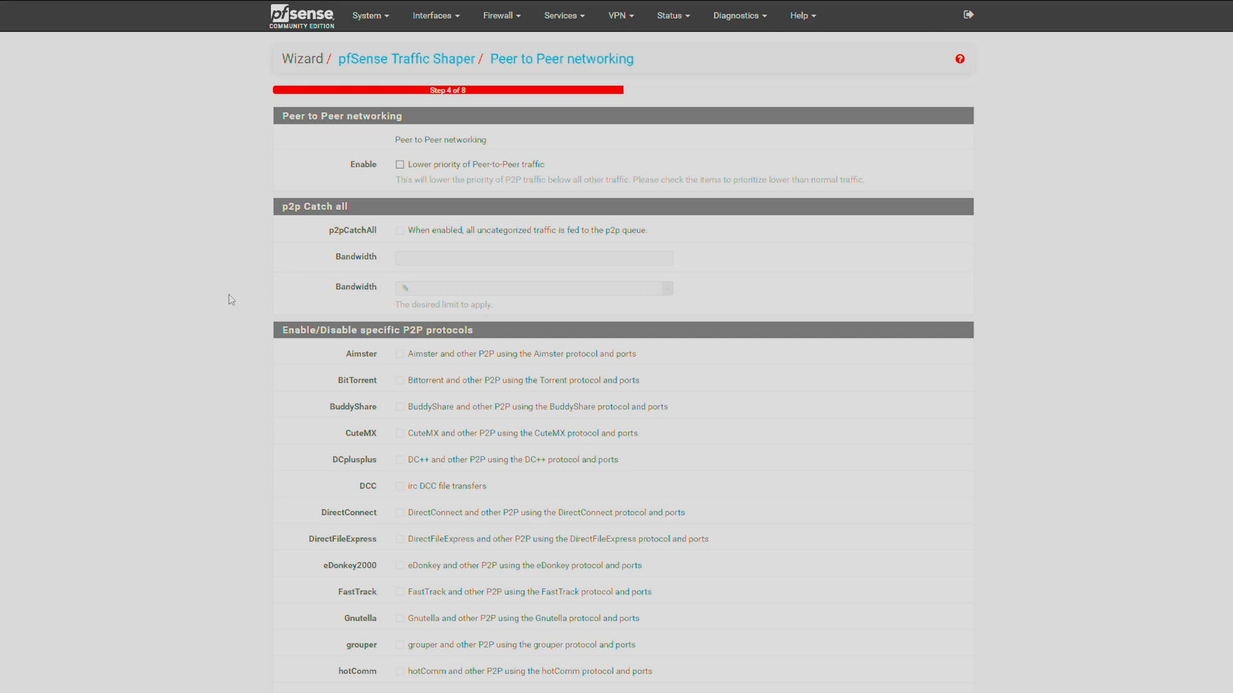
scroll(down, 3)
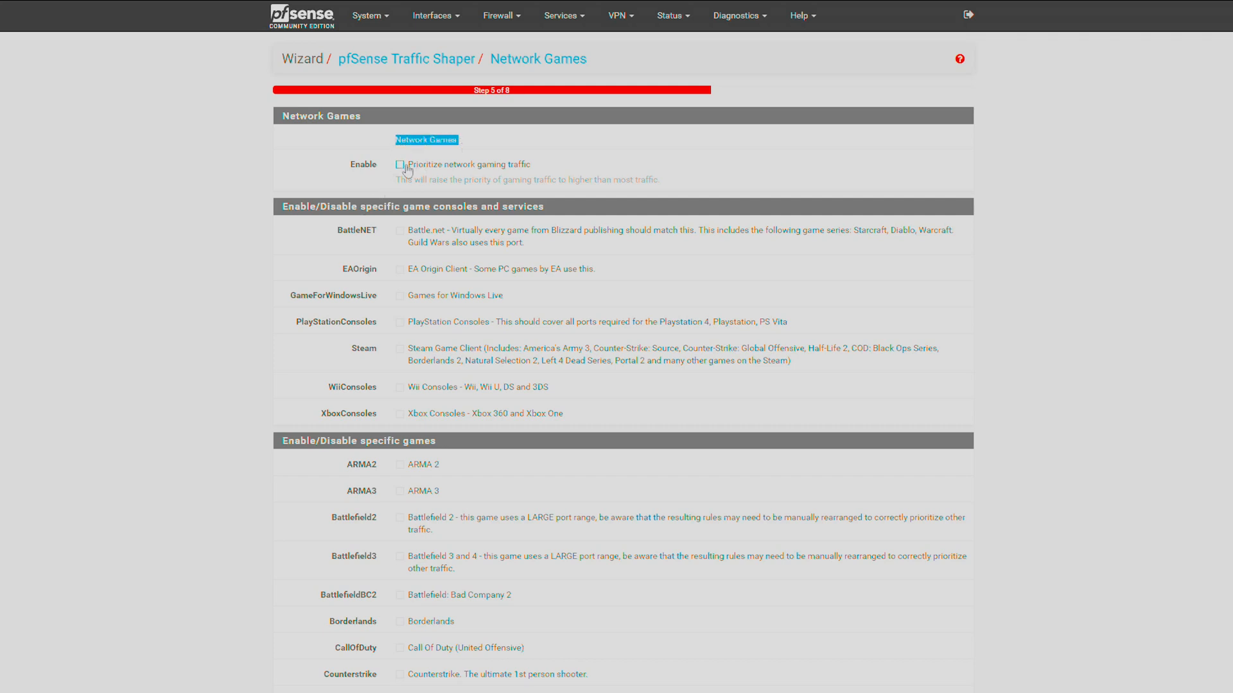
click(399, 165)
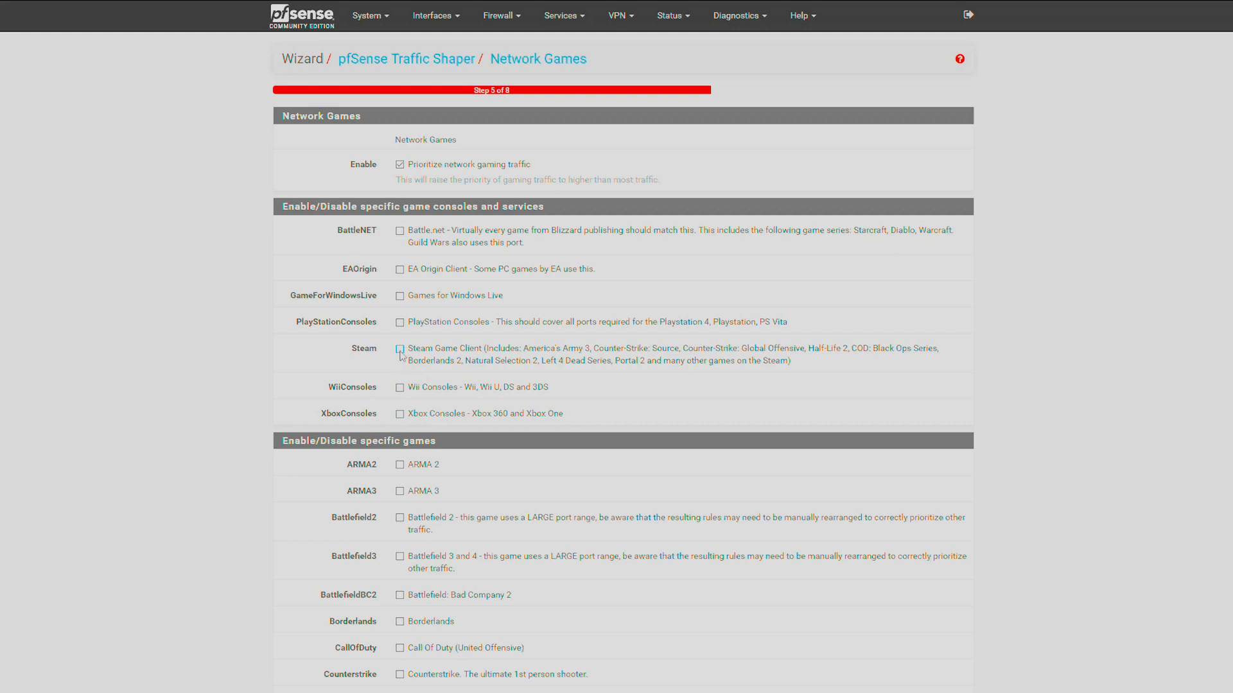
click(399, 348)
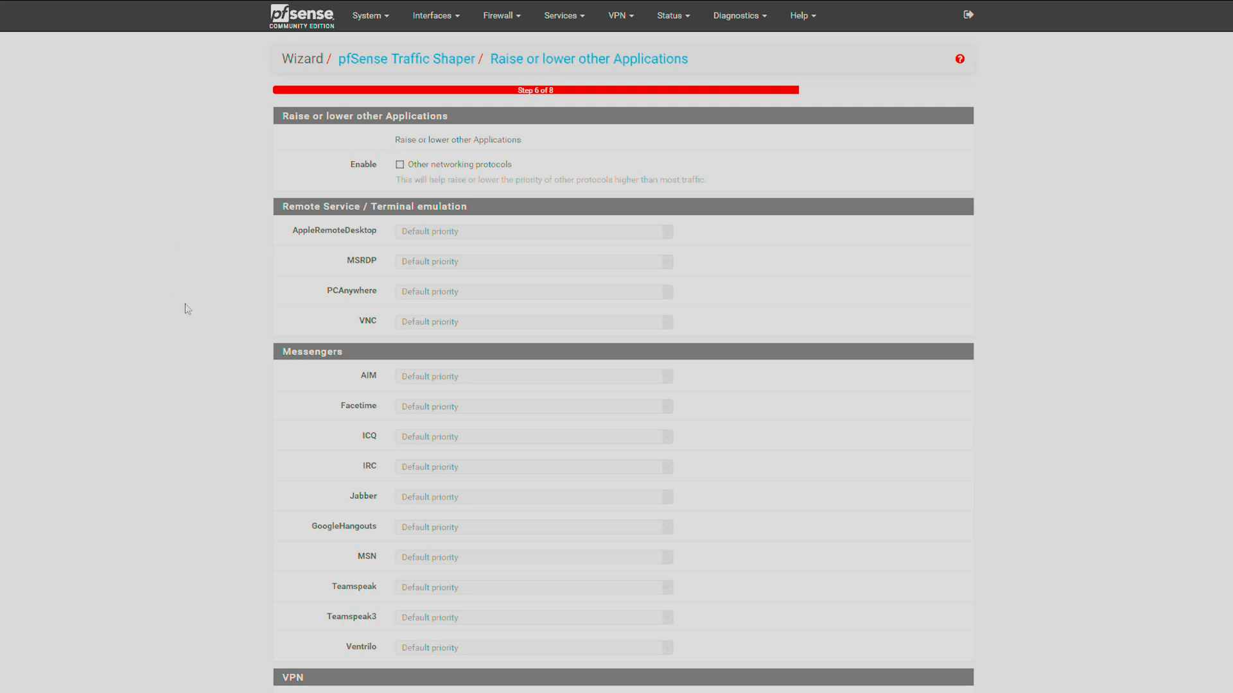
Finish the wizard to load the new profile and reload the firewall filter to apply shaping
scroll(down, 3)
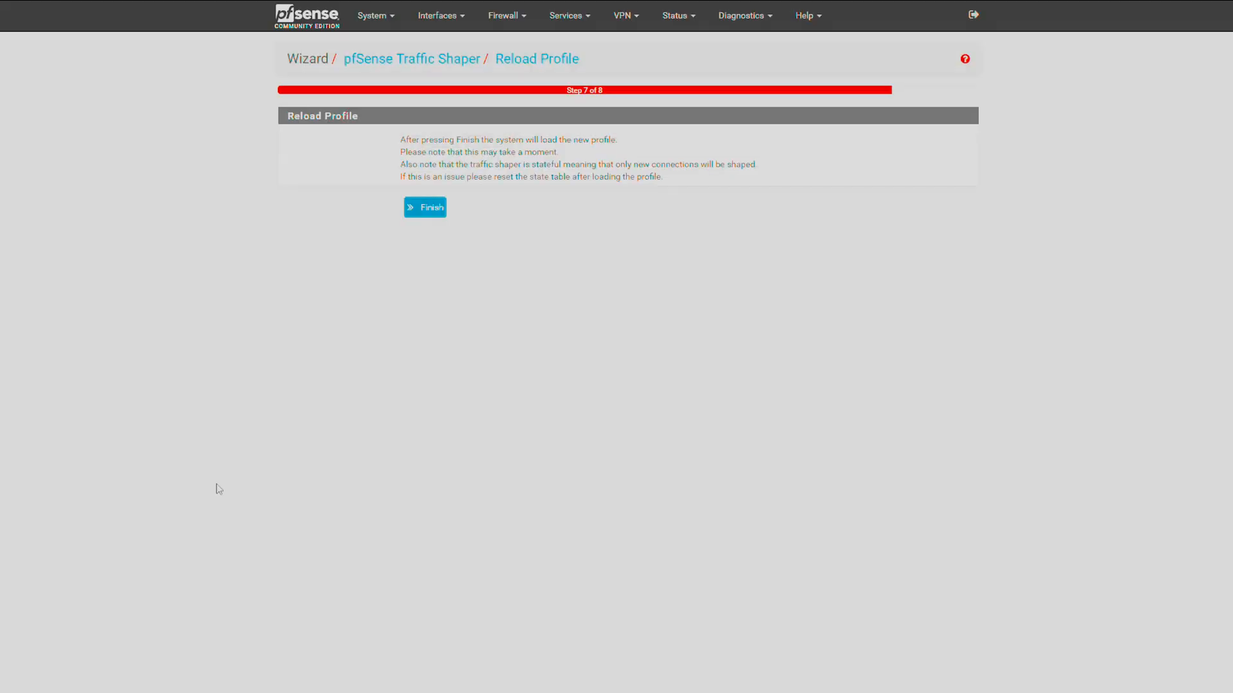
click(425, 208)
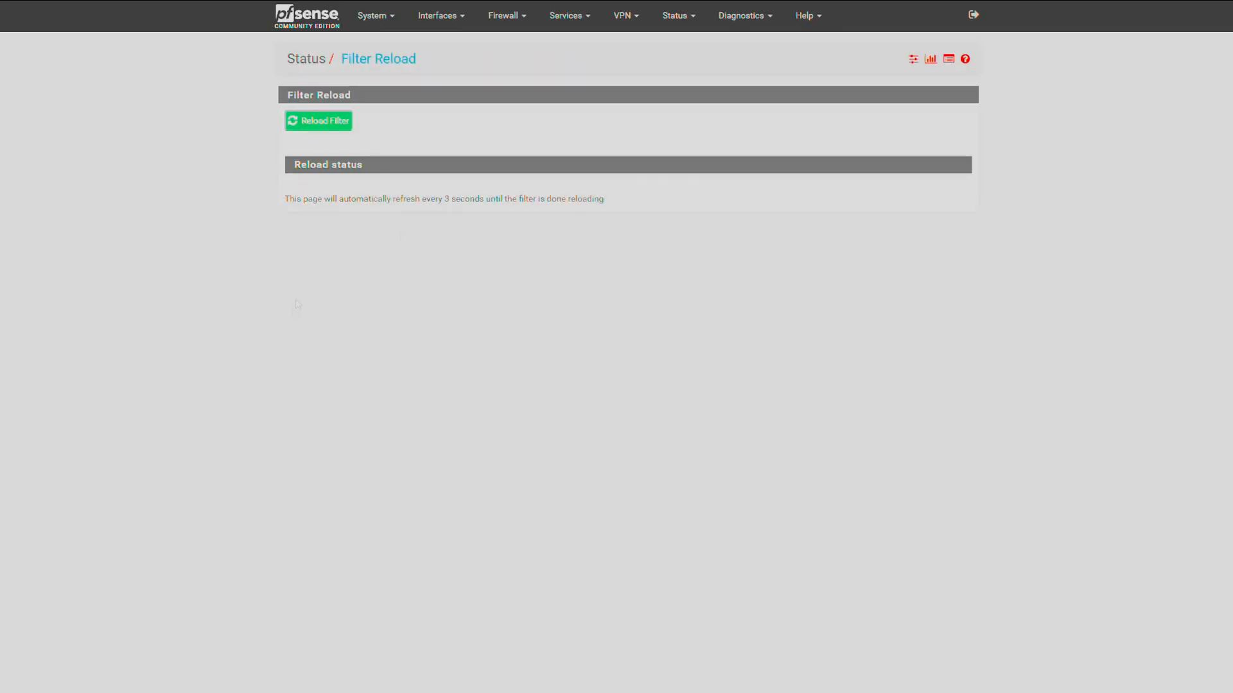
click(317, 121)
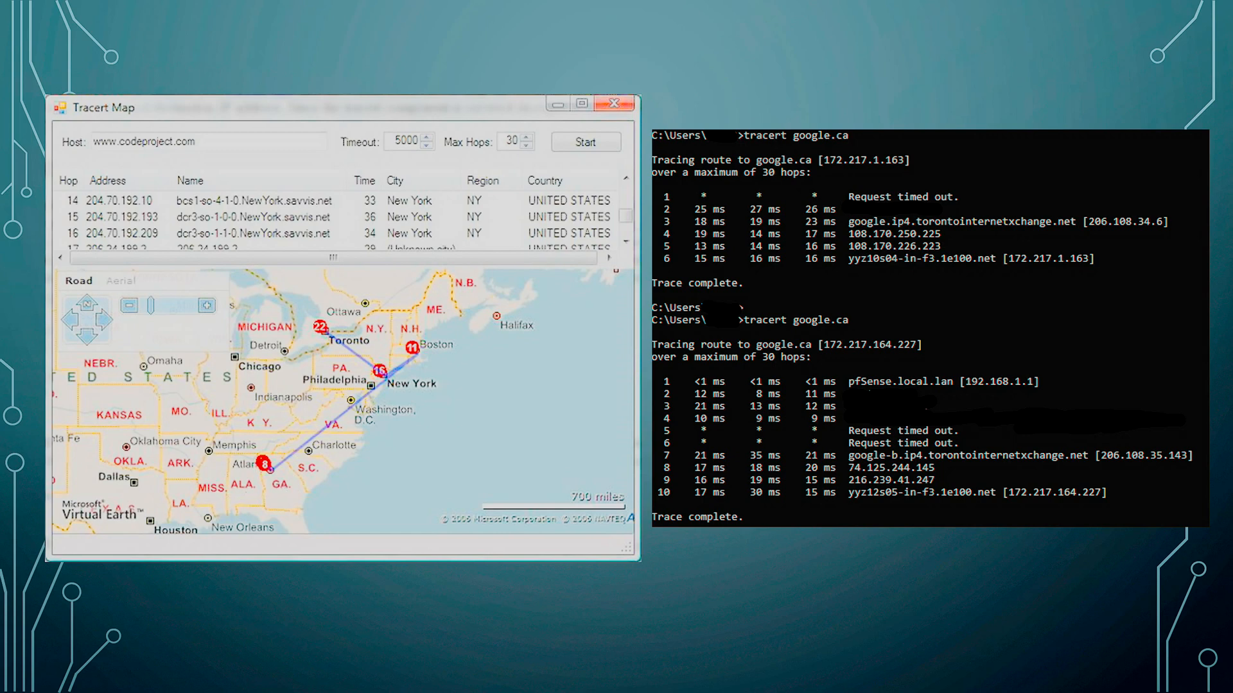
mouse_move(281, 497)
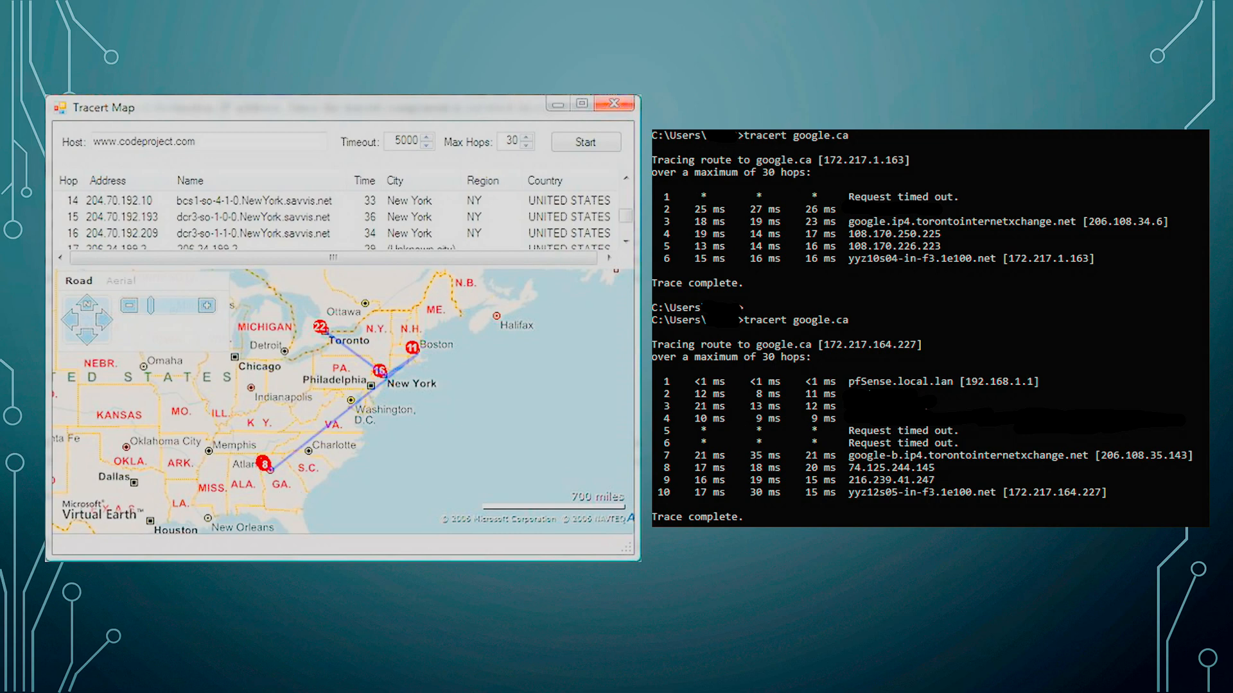
mouse_move(279, 503)
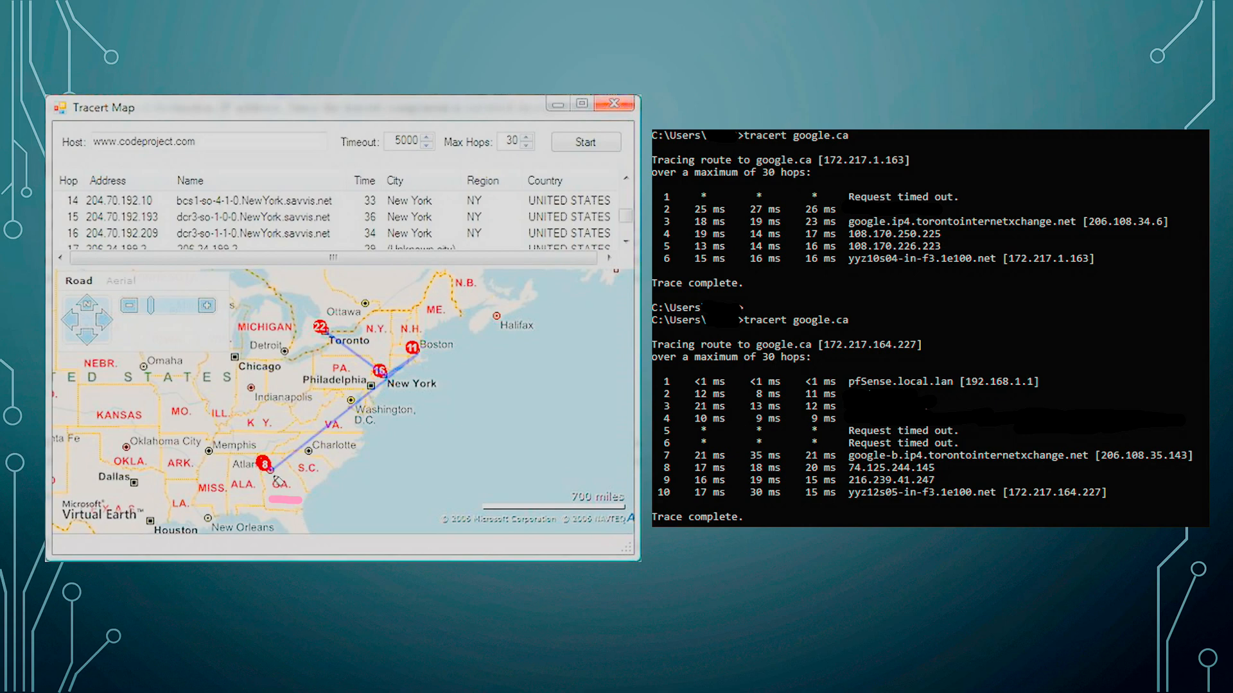
mouse_move(394, 384)
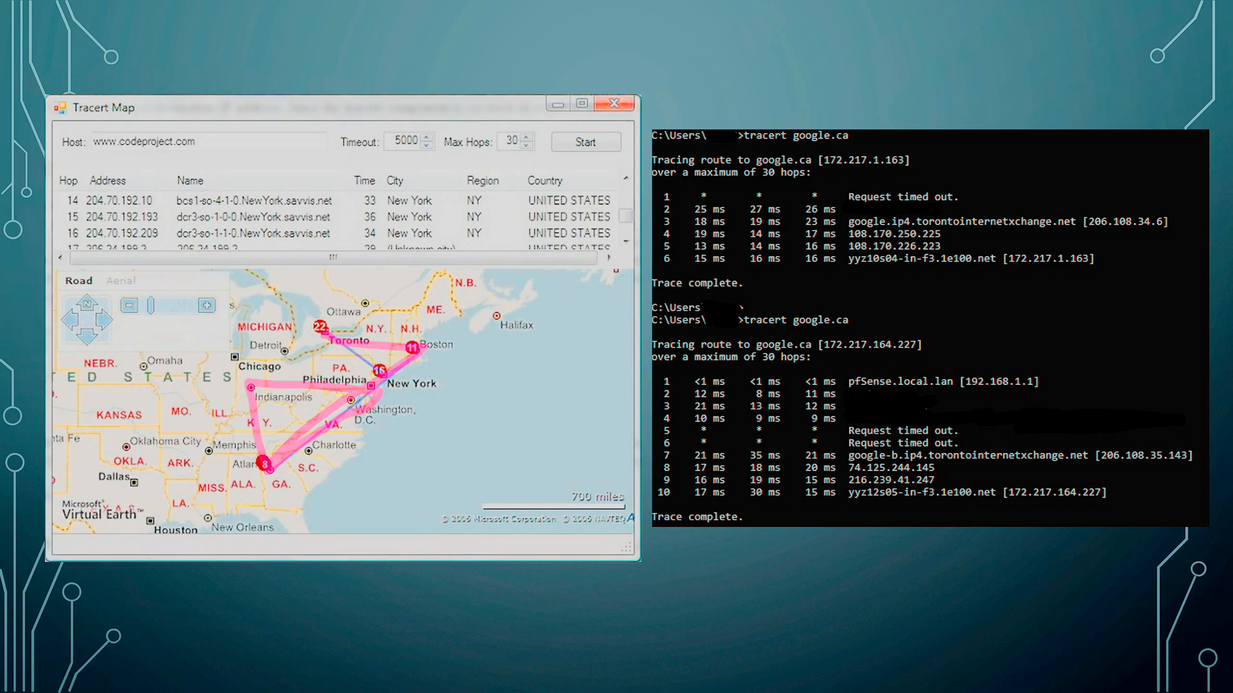
mouse_move(191, 393)
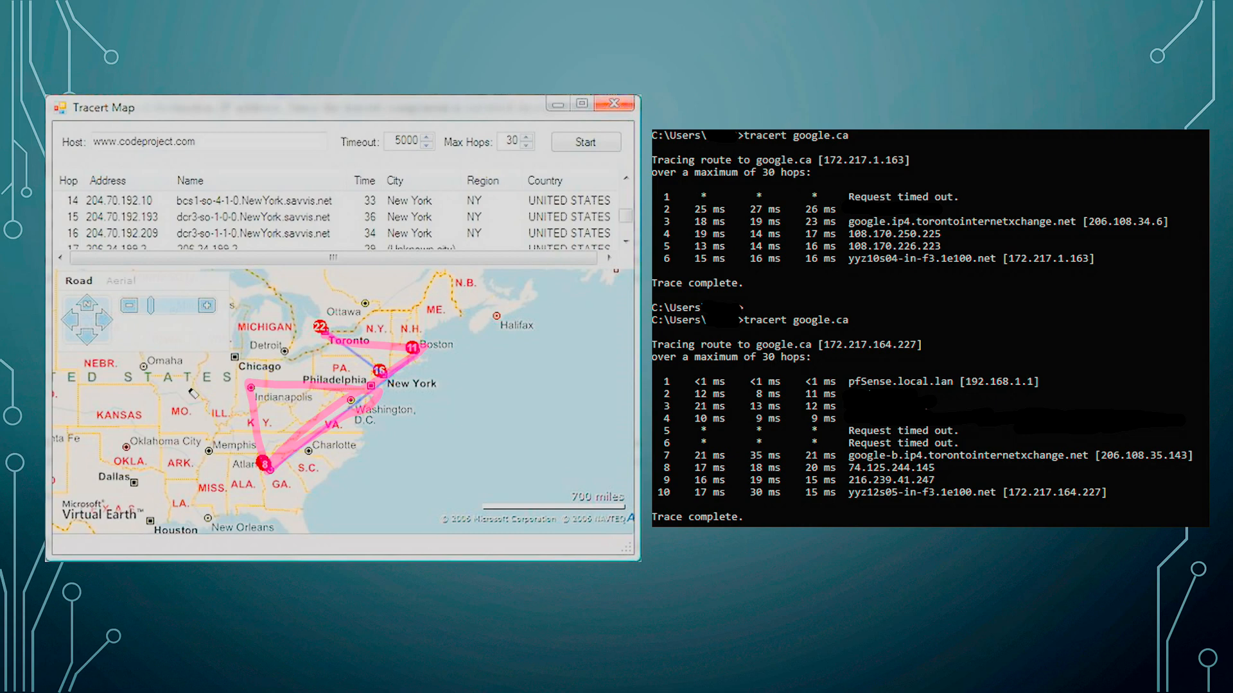
mouse_move(752, 145)
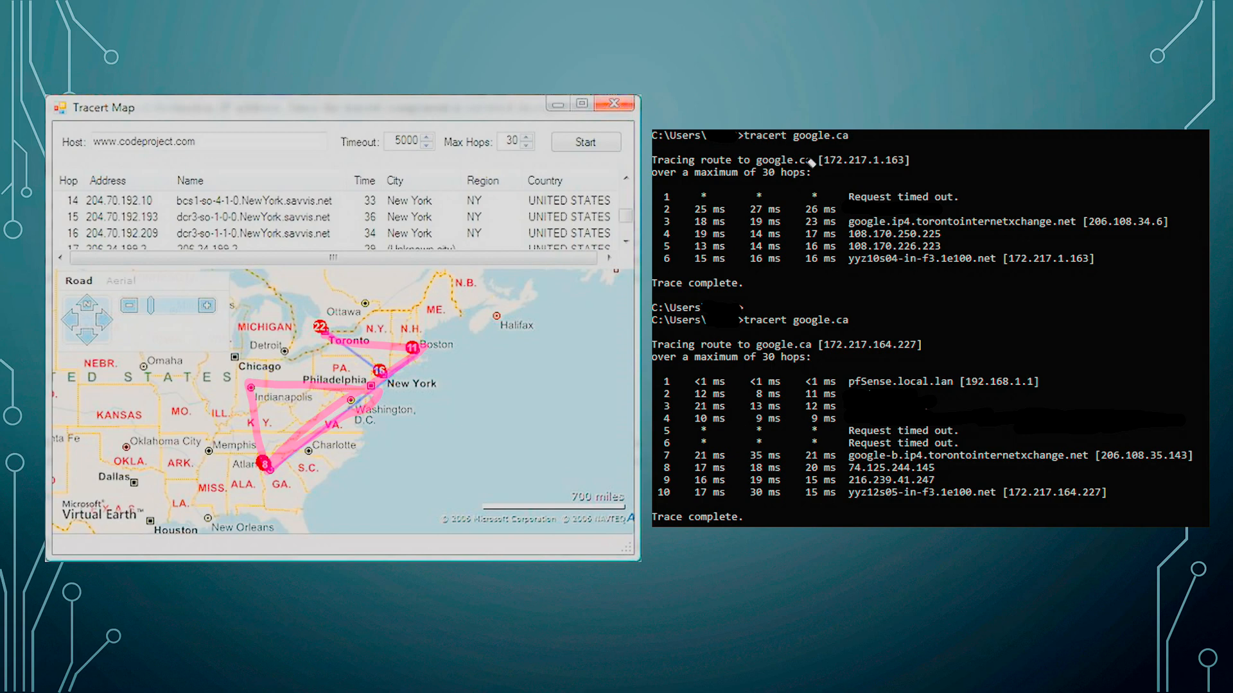
mouse_move(814, 330)
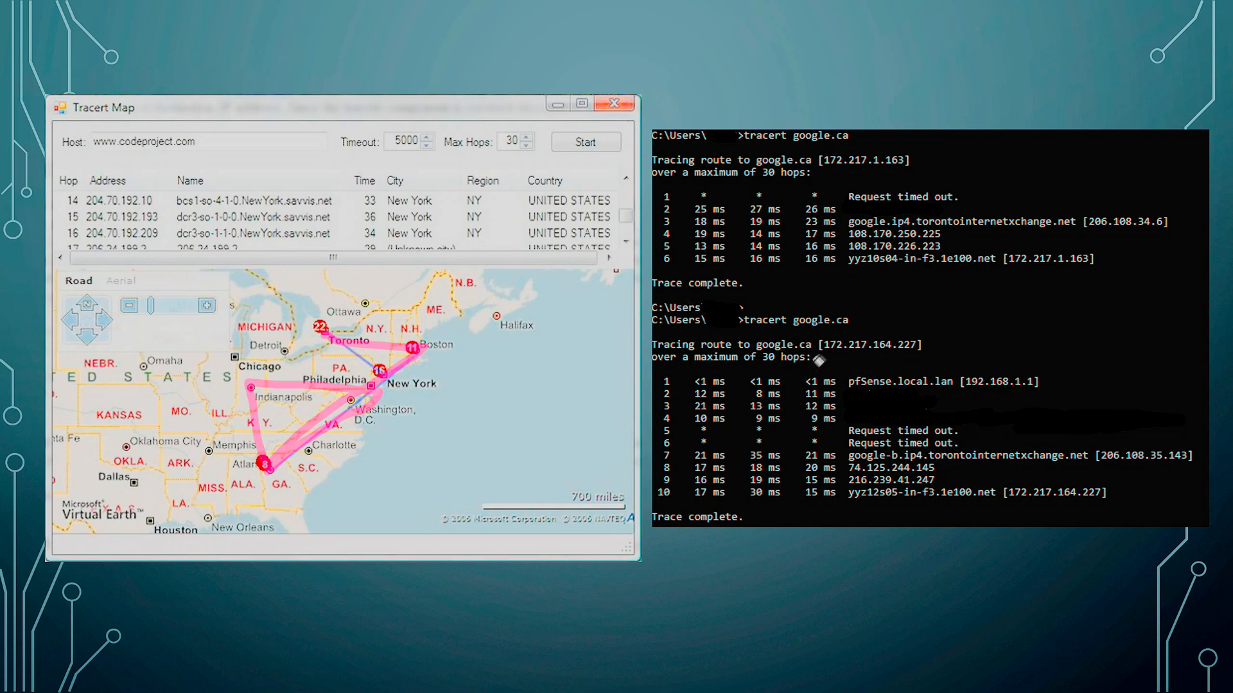
mouse_move(836, 383)
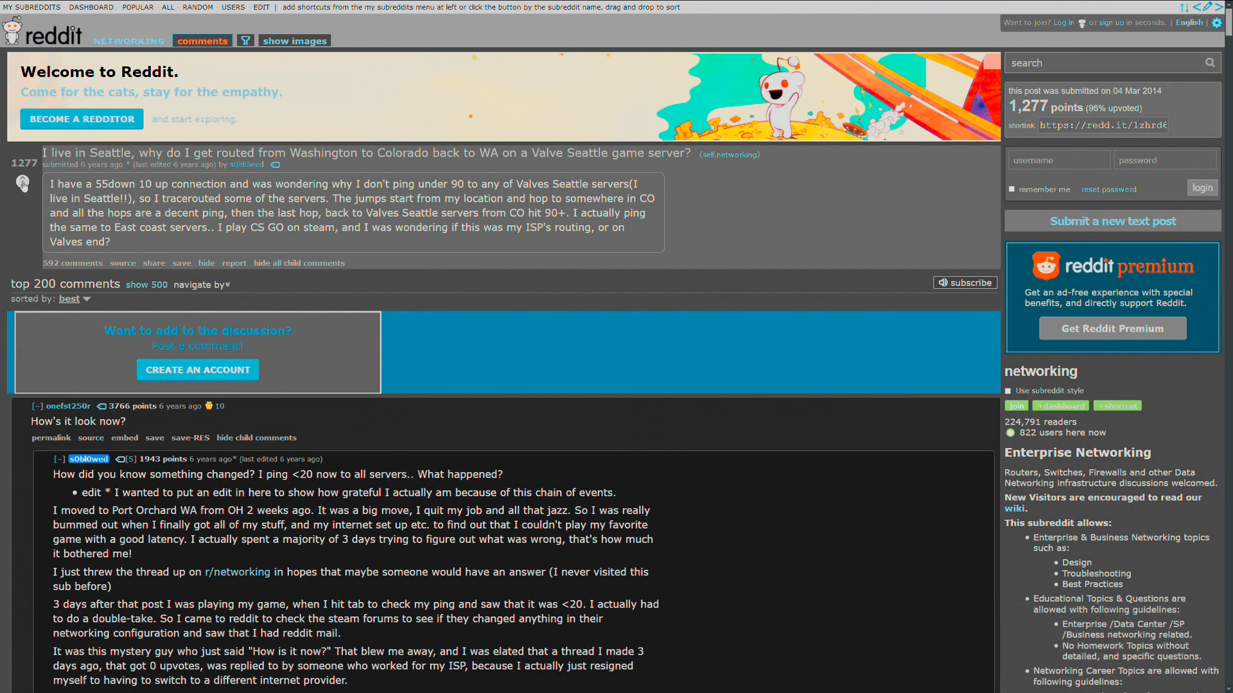
Scroll down the r/networking thread to the ISP employee's Seattle IX peering replies and the poster's thanks
scroll(down, 3)
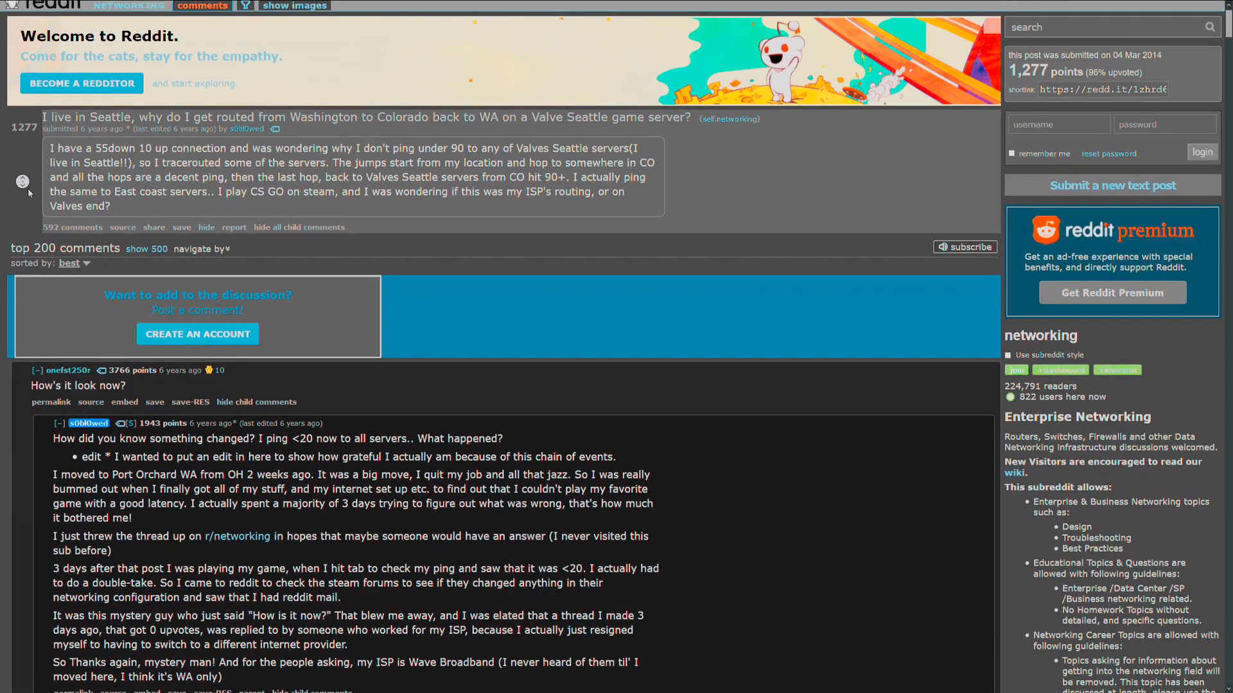
scroll(down, 3)
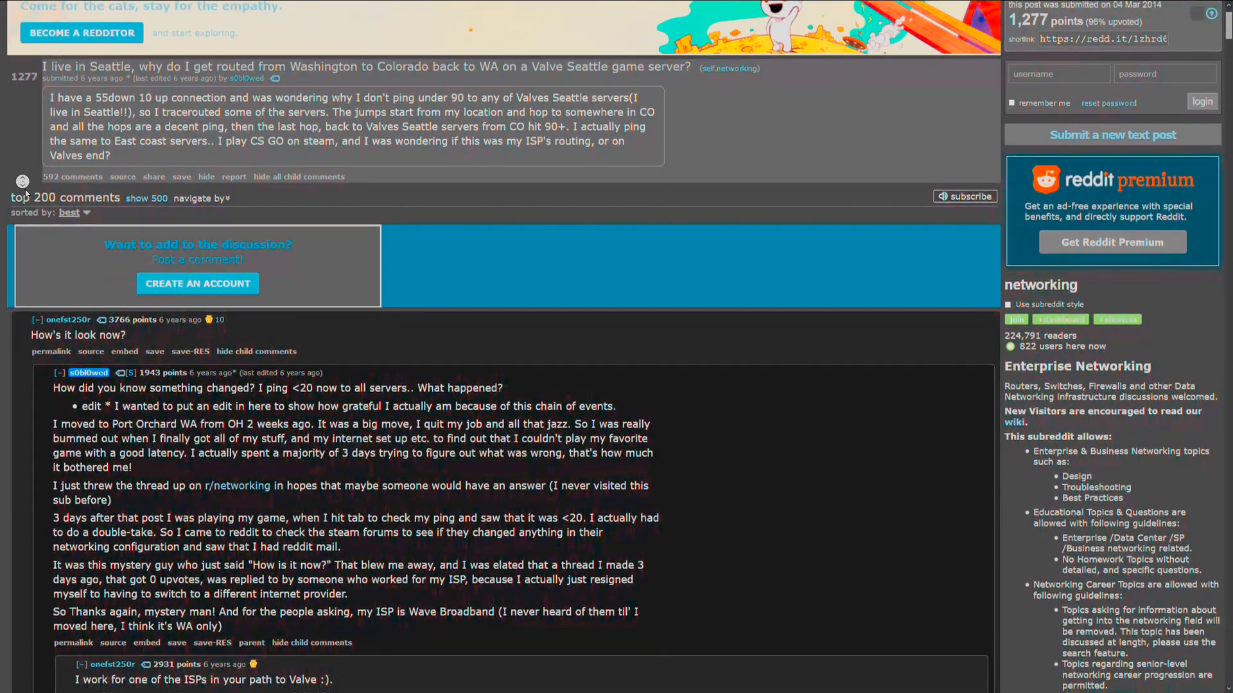
scroll(down, 3)
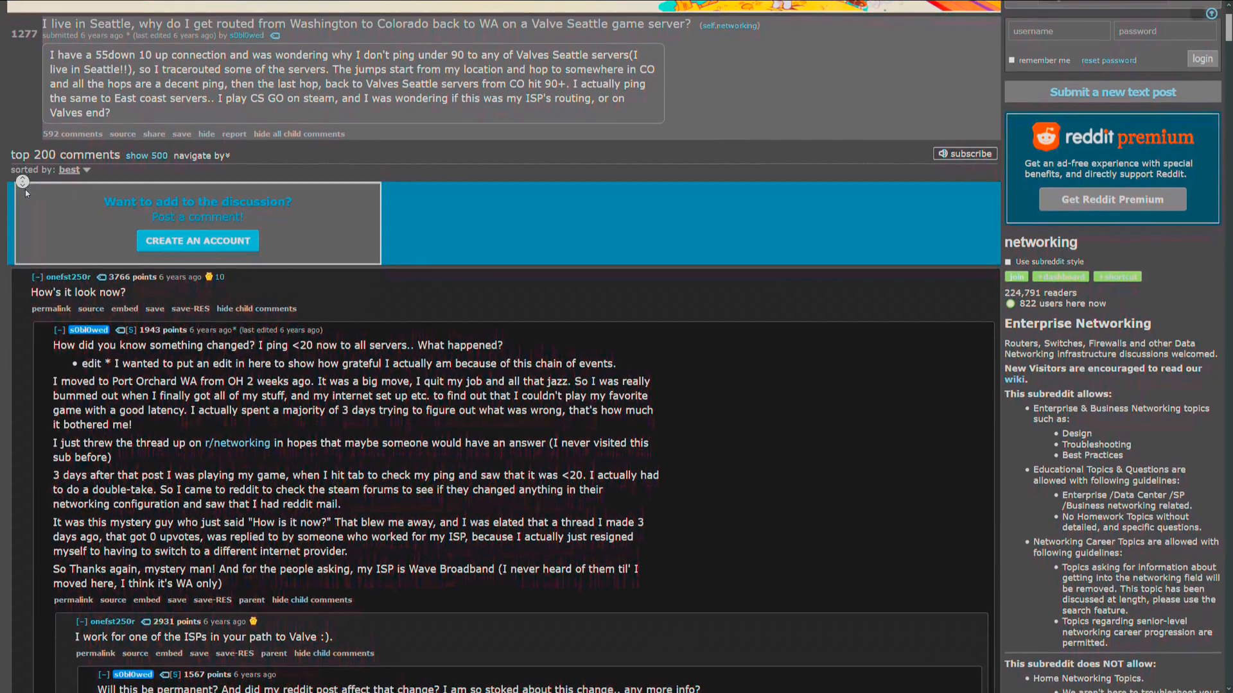
scroll(down, 3)
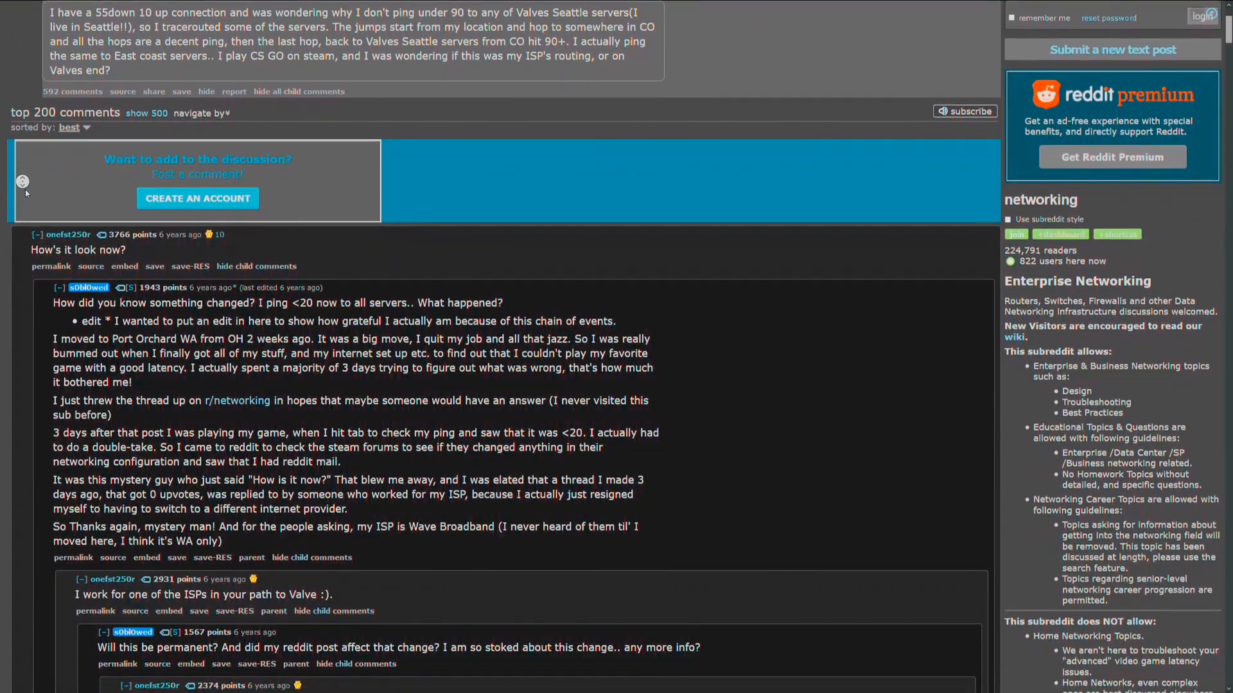
scroll(down, 3)
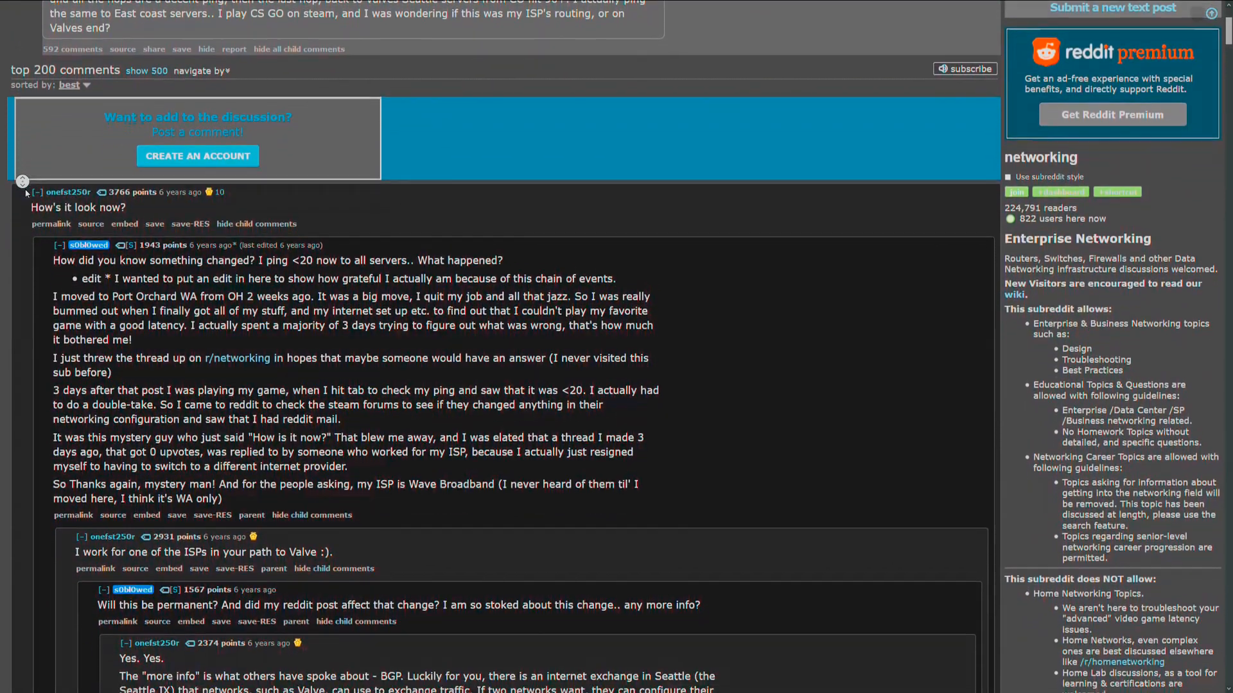
scroll(down, 3)
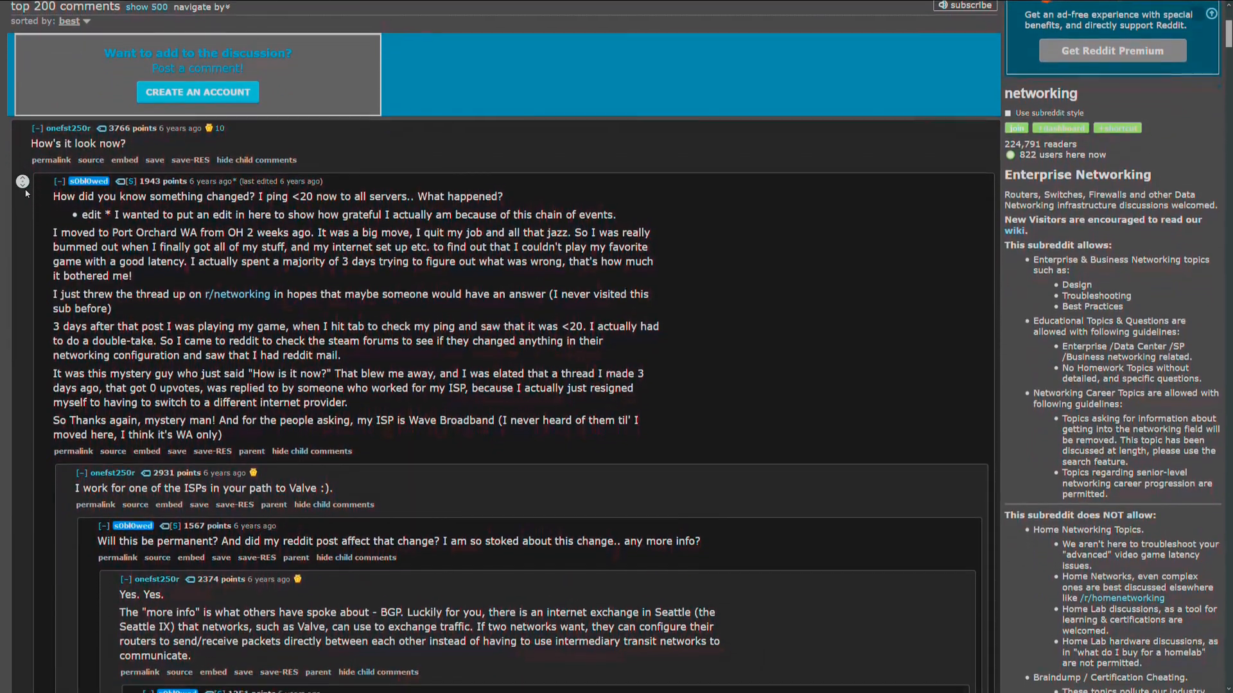
scroll(down, 3)
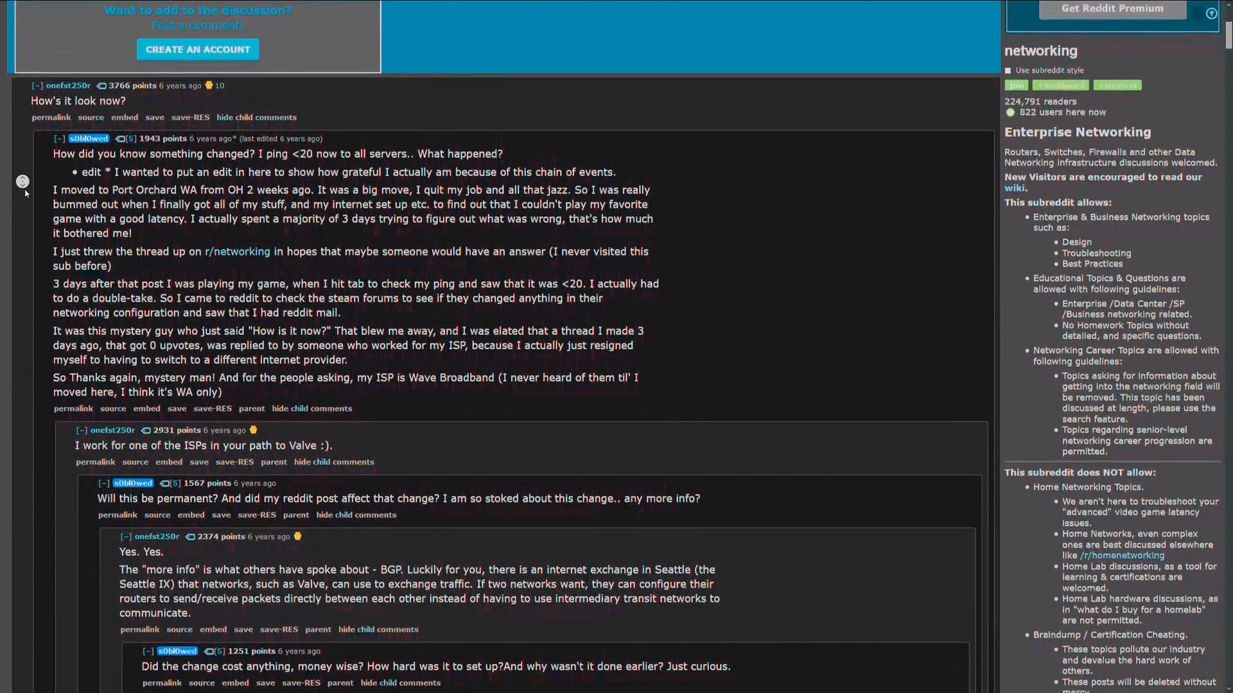
scroll(down, 3)
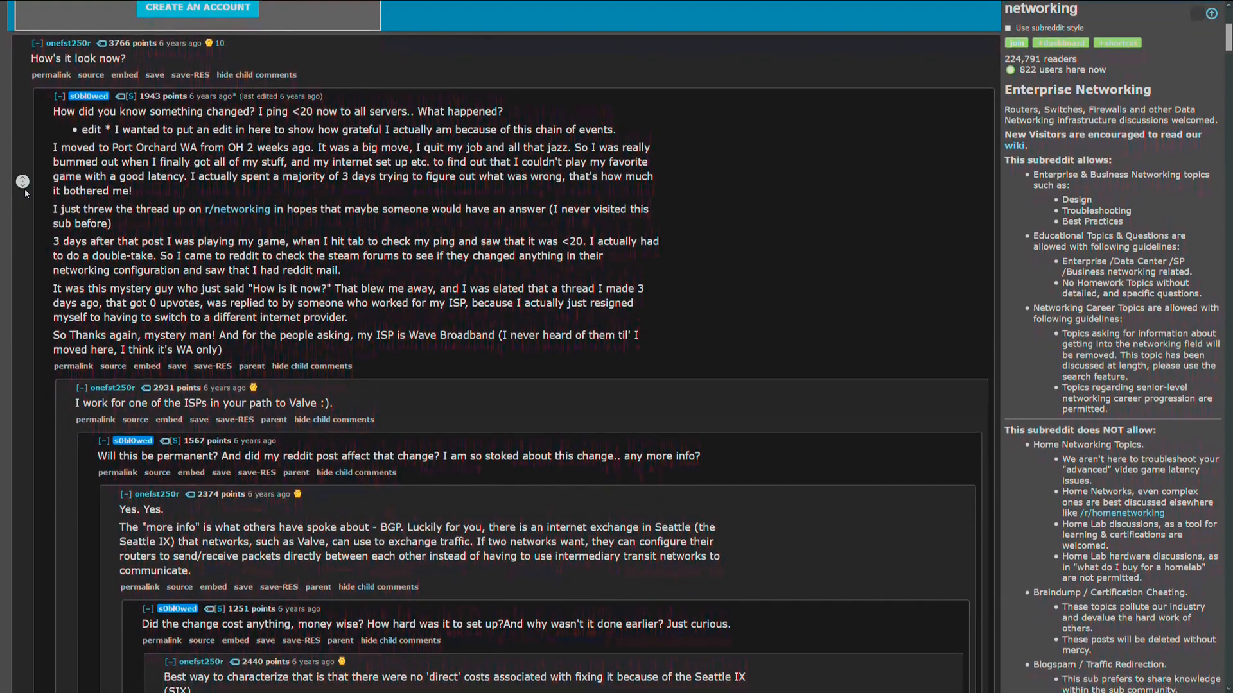
scroll(down, 3)
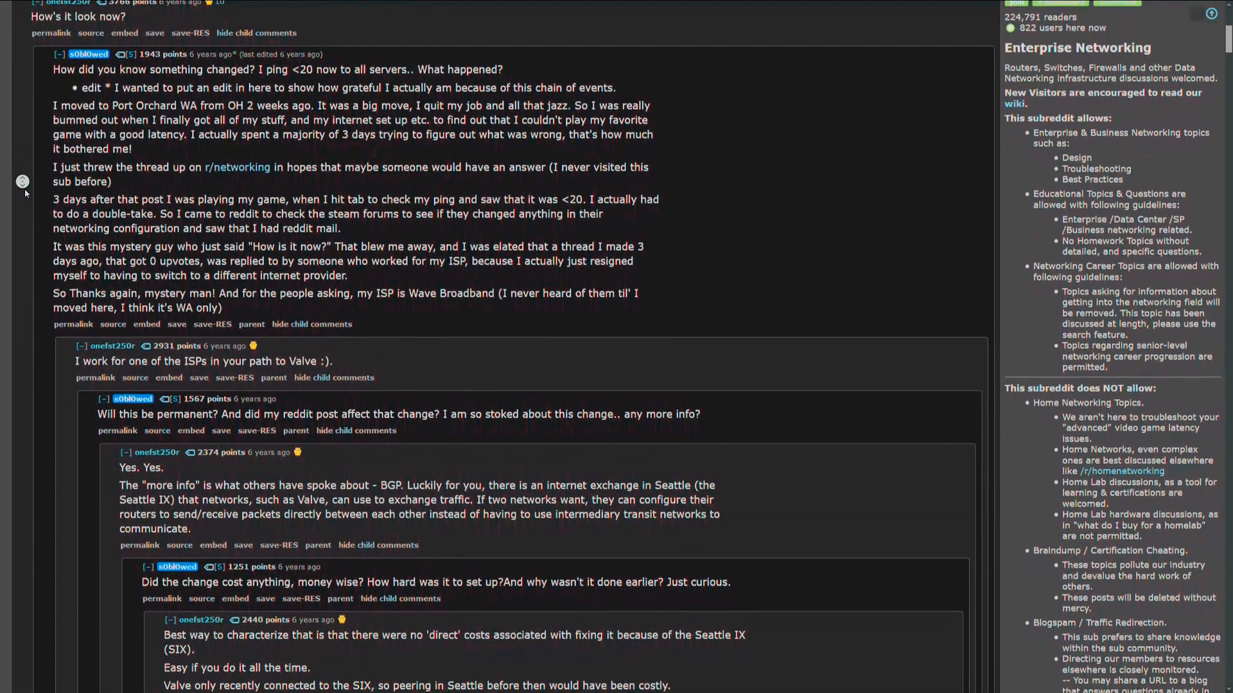
scroll(down, 3)
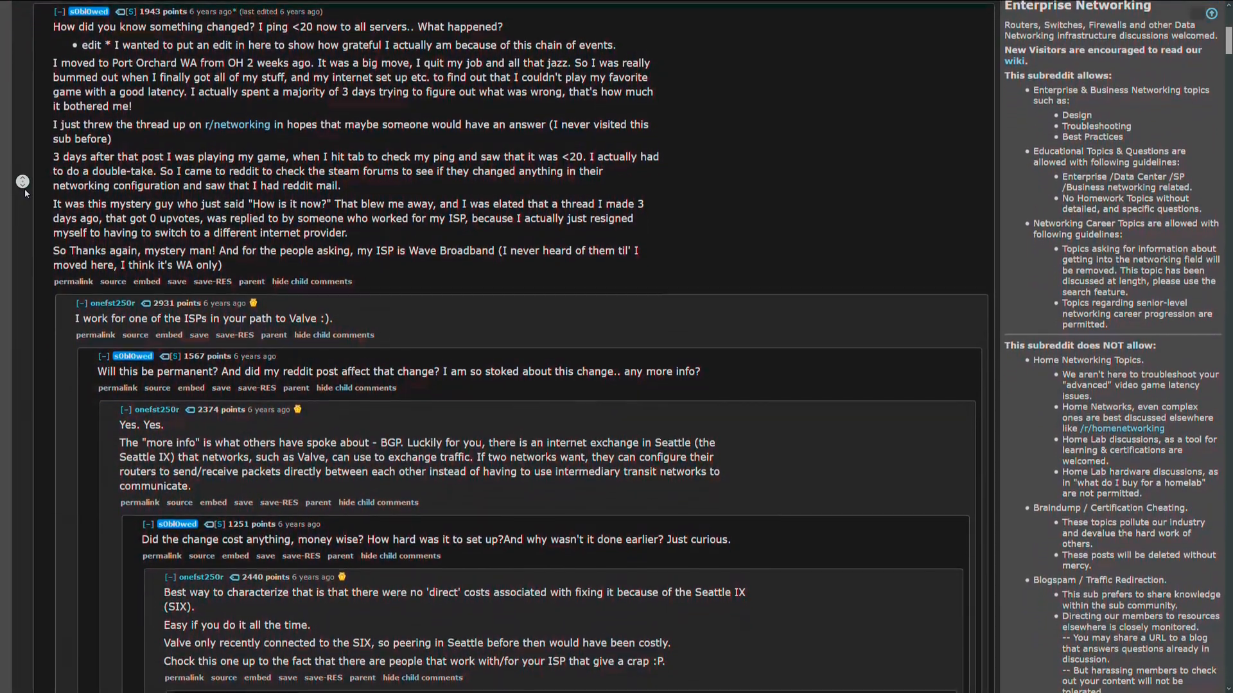
scroll(down, 3)
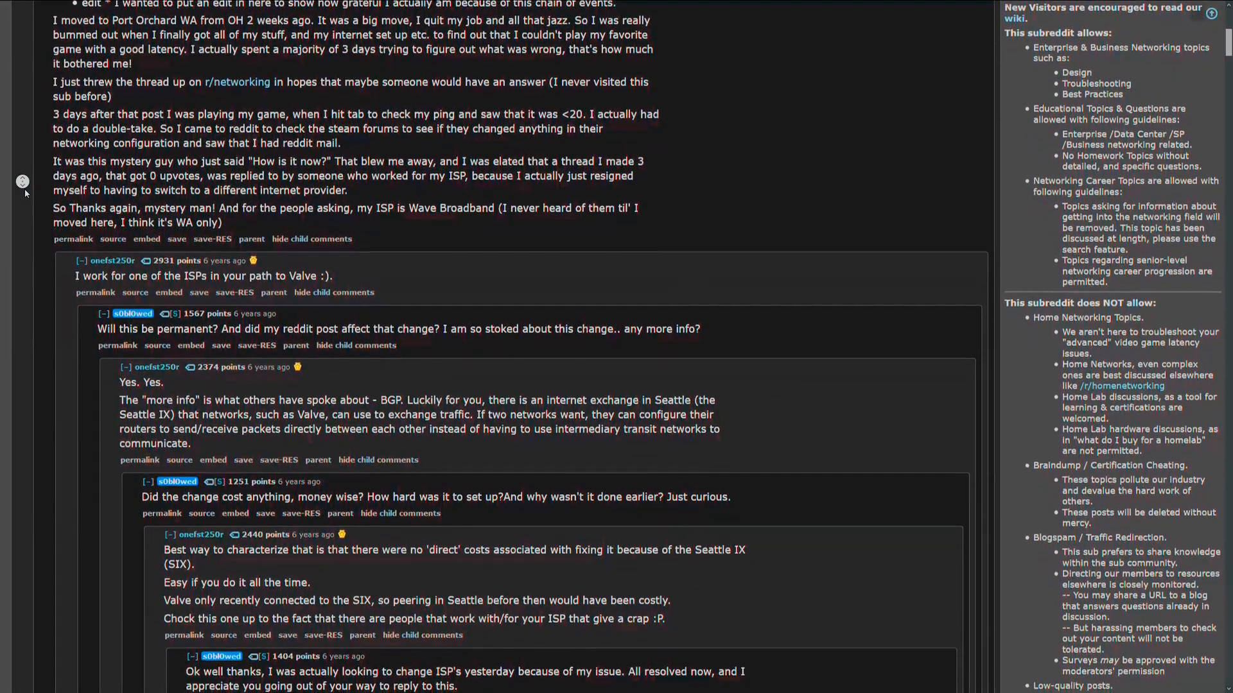
scroll(down, 3)
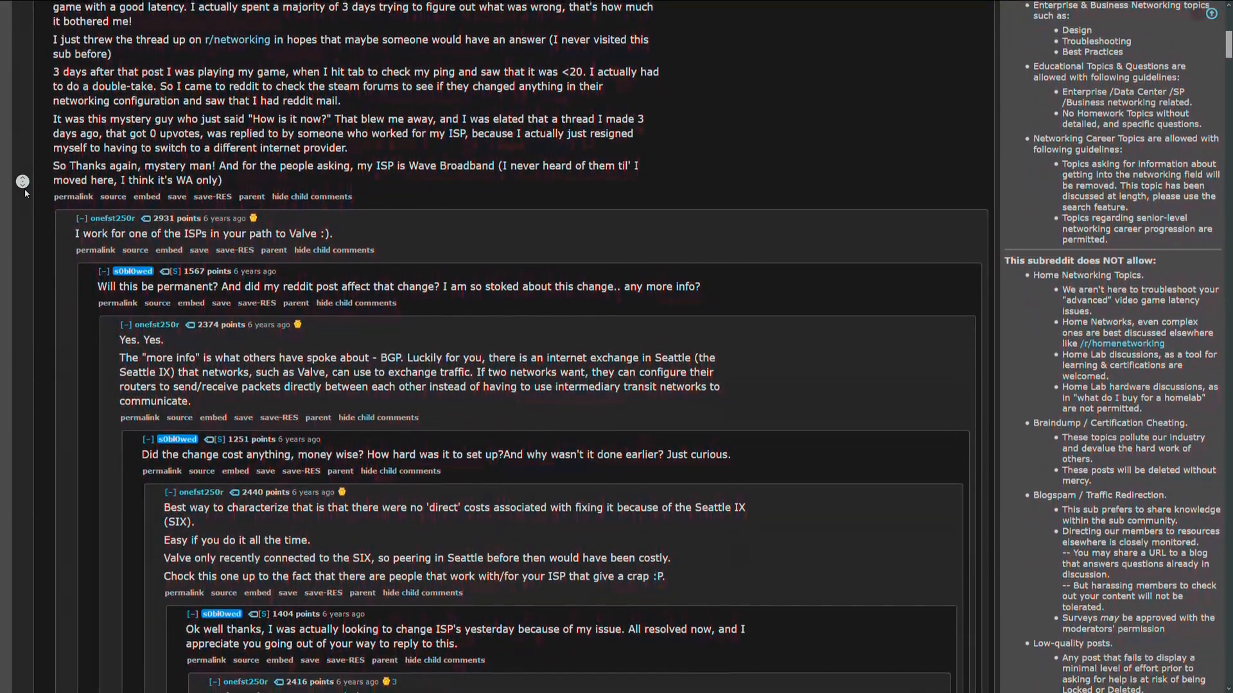
scroll(down, 3)
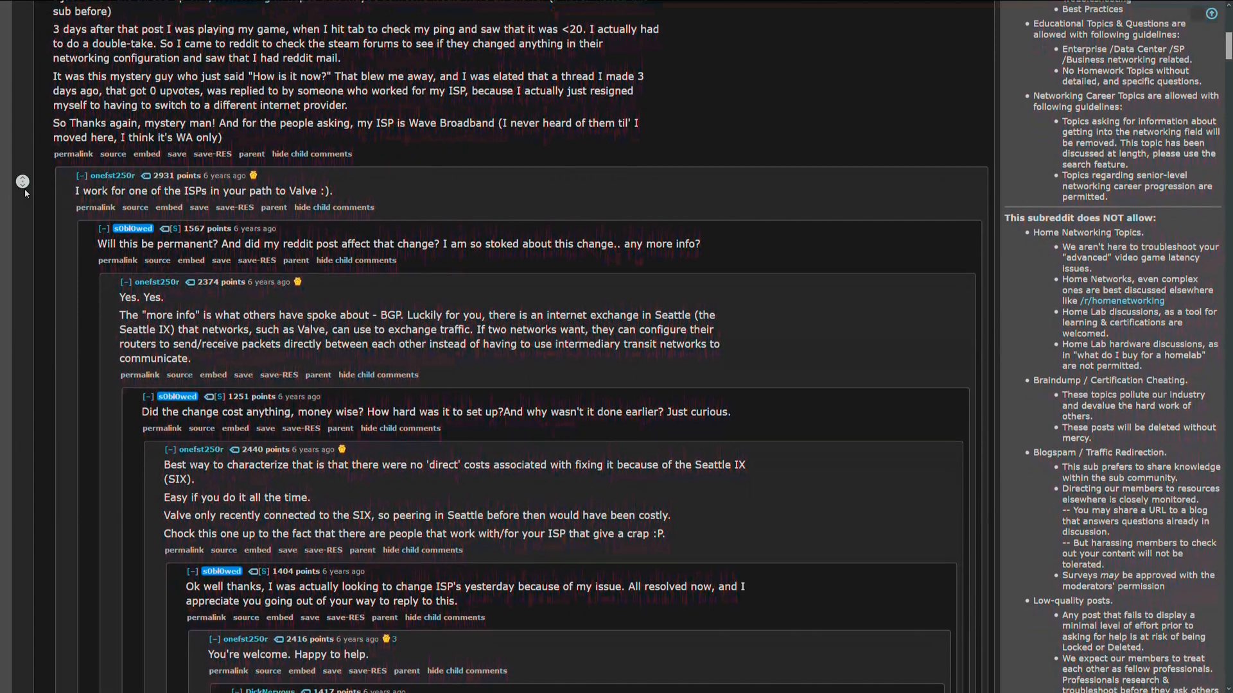
scroll(down, 3)
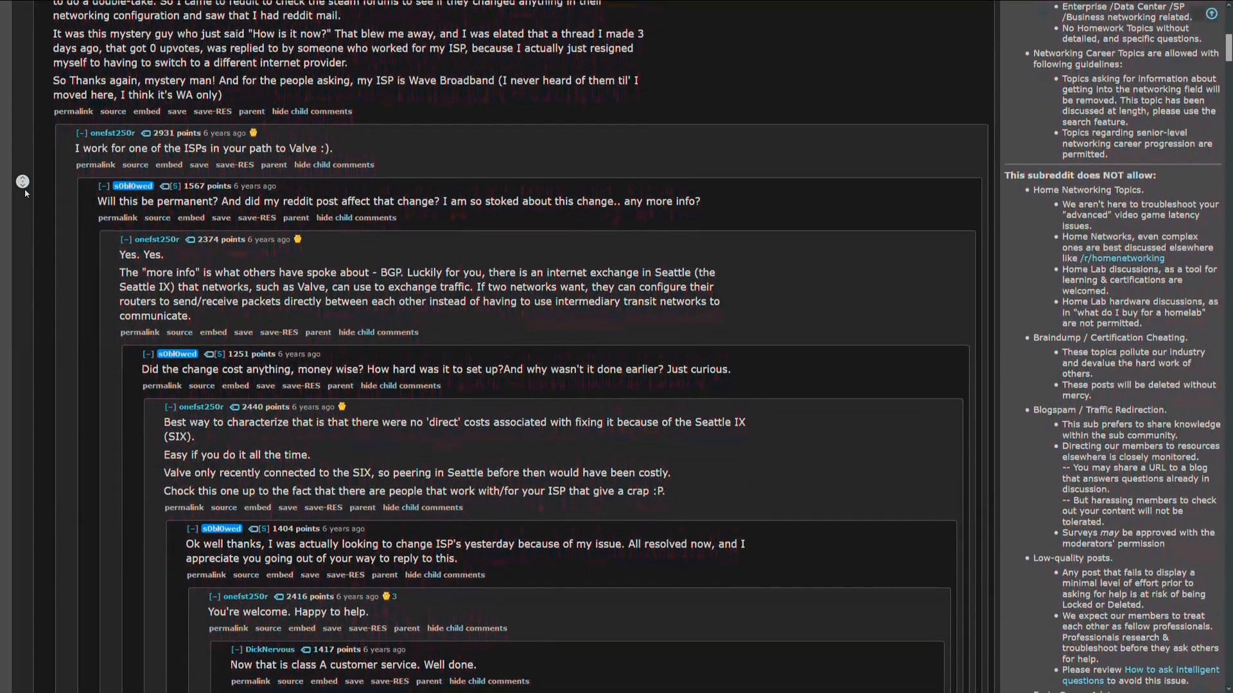
scroll(down, 3)
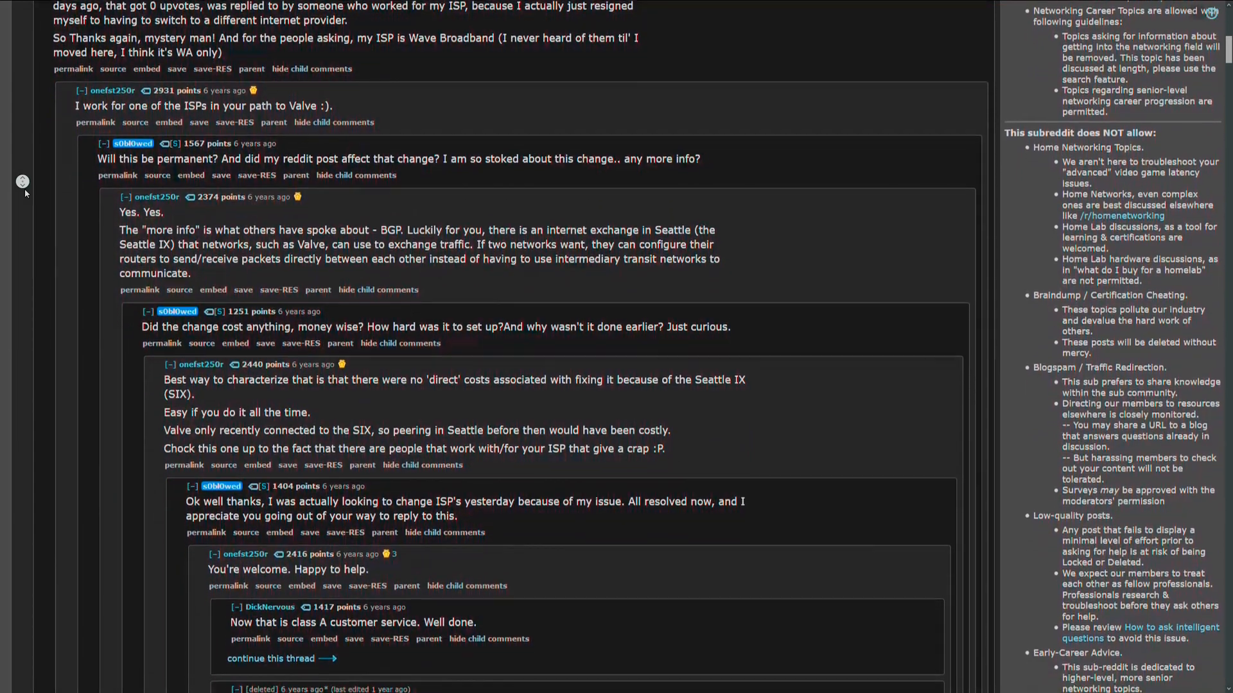
scroll(down, 3)
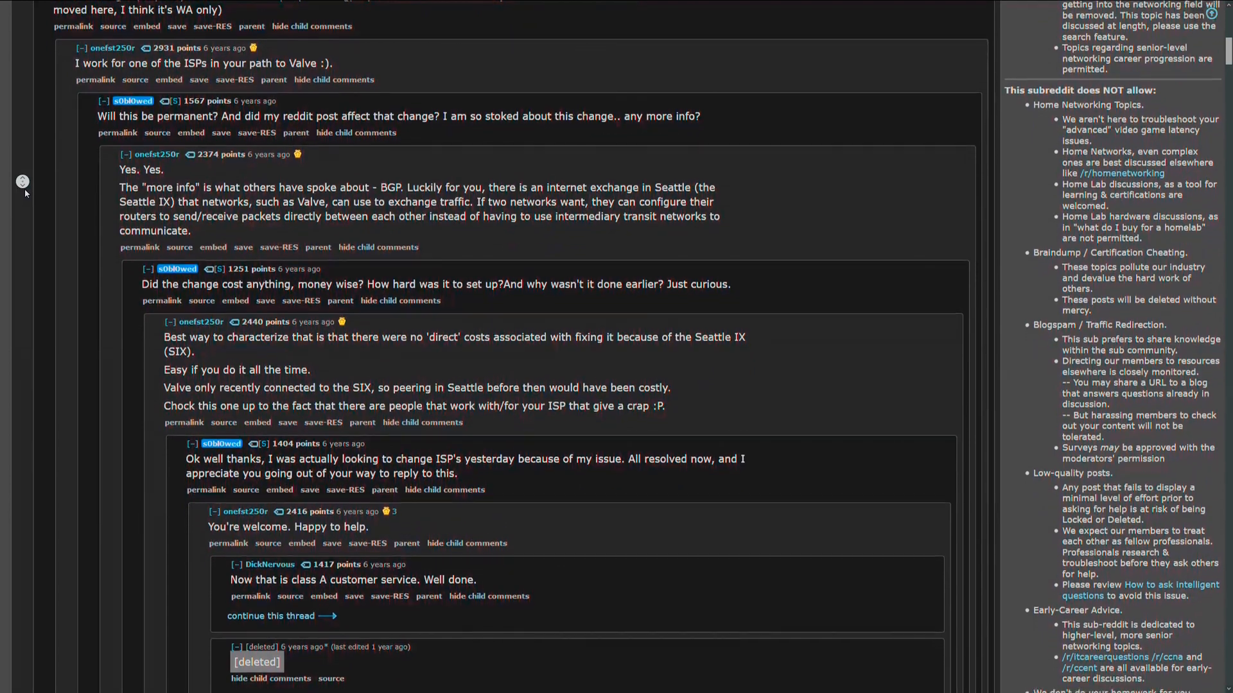
scroll(down, 3)
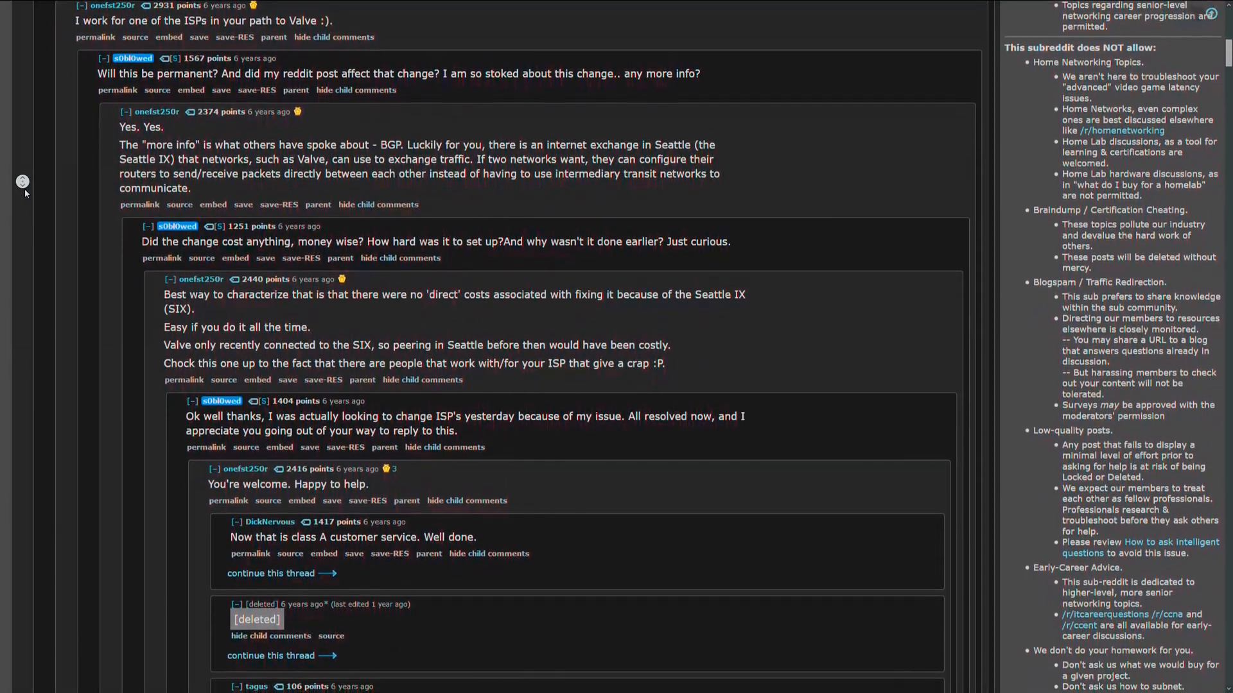